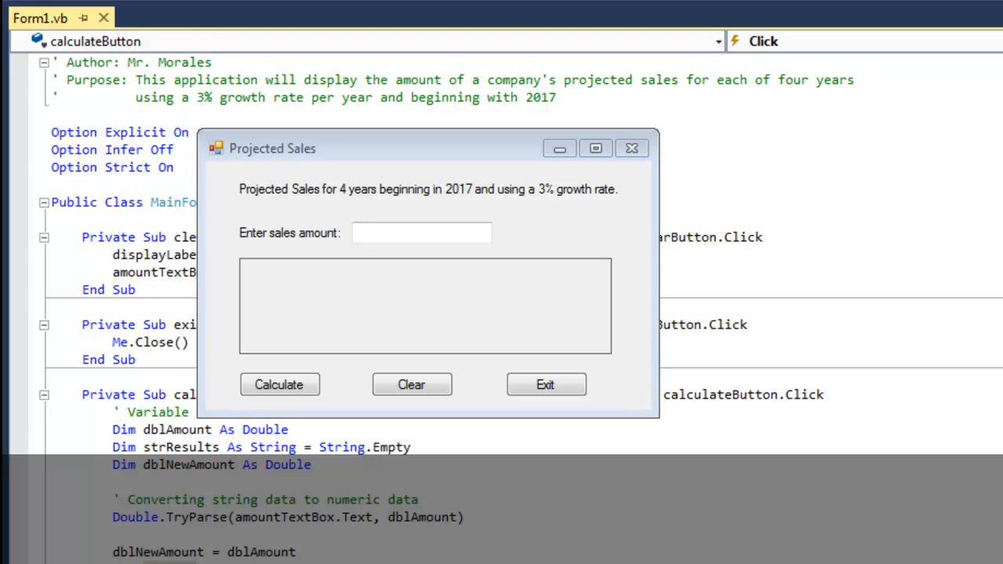
pyautogui.moveTo(682, 217)
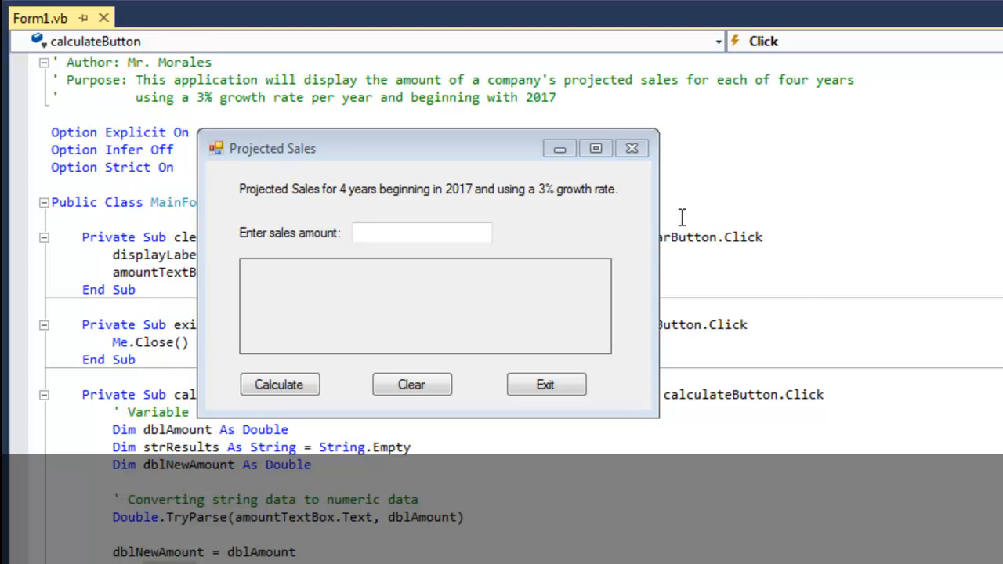
pyautogui.moveTo(621, 228)
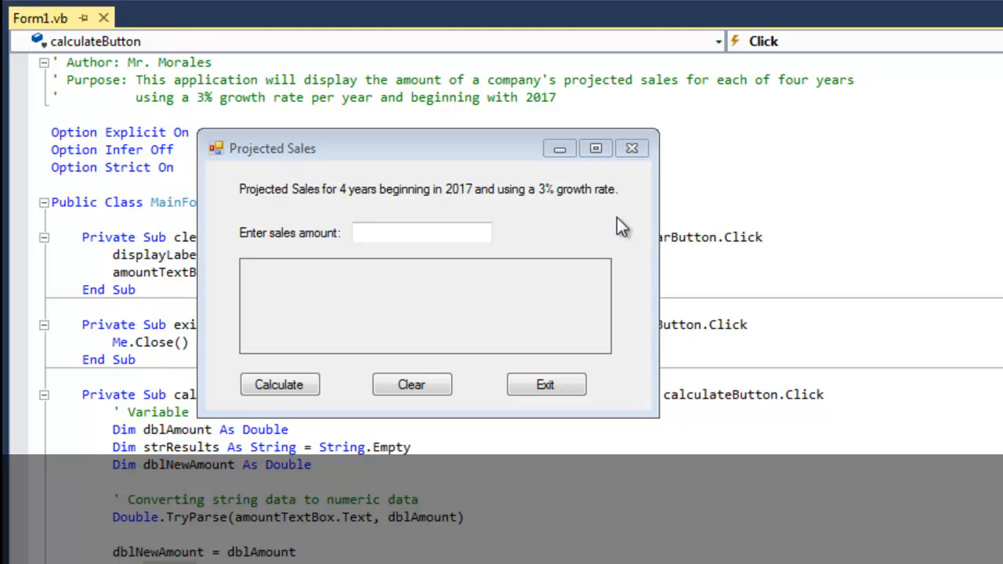
pyautogui.moveTo(164, 79)
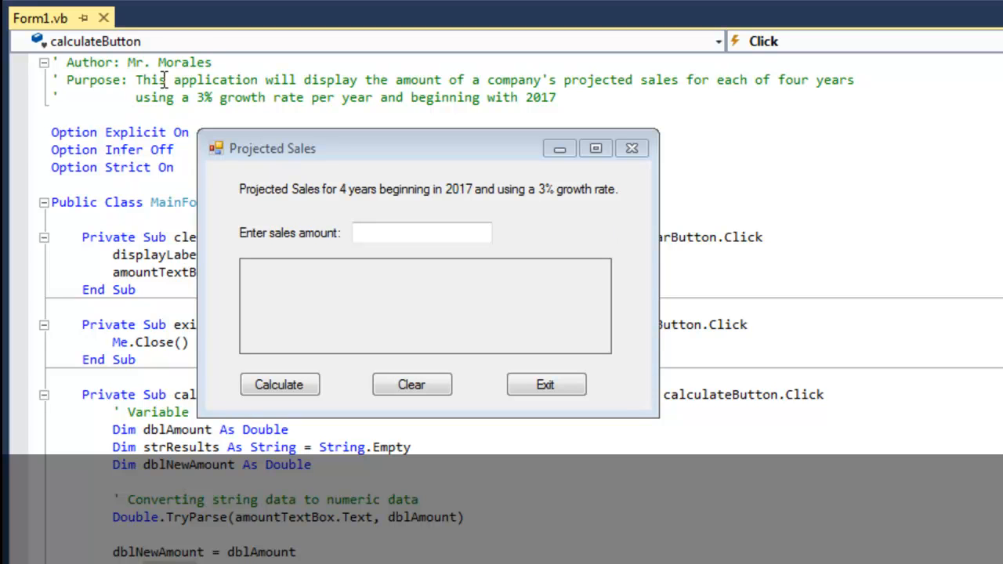
pyautogui.moveTo(612, 109)
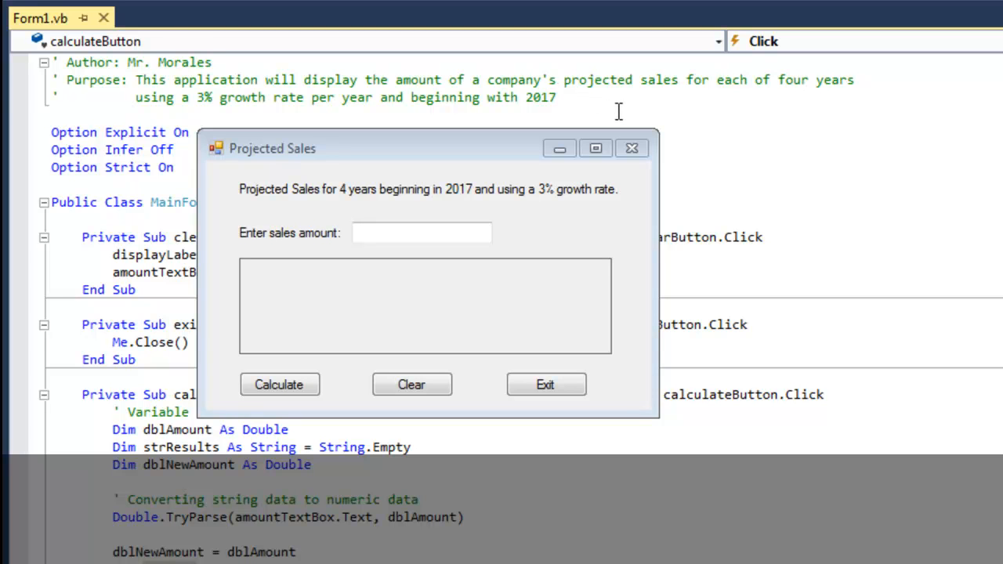
pyautogui.moveTo(617, 226)
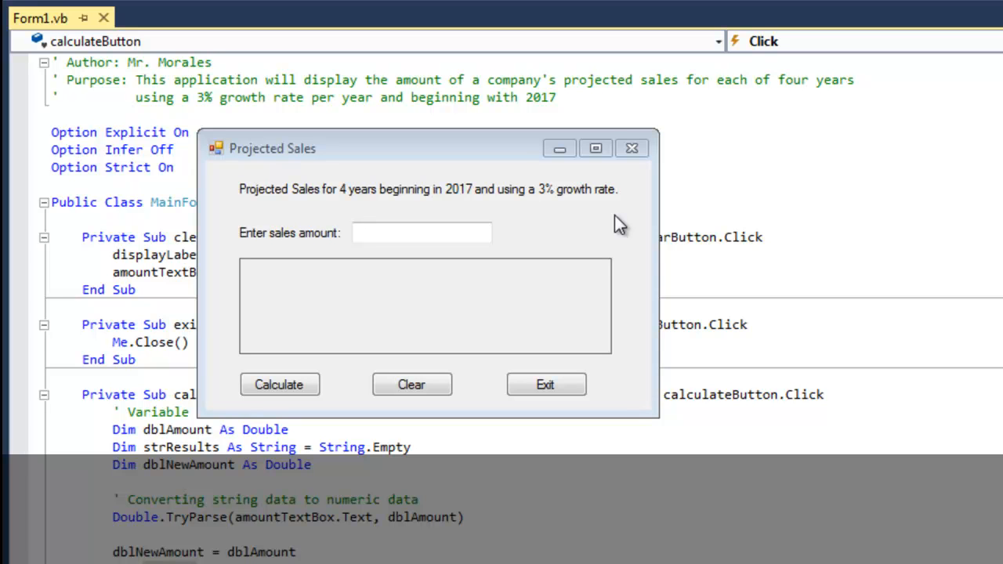
pyautogui.moveTo(629, 242)
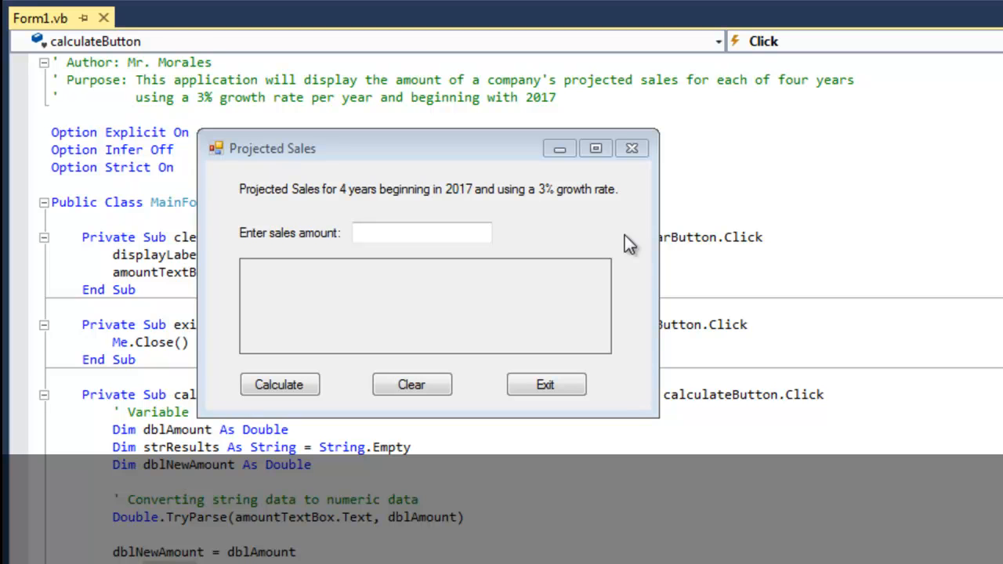
pyautogui.moveTo(296, 190)
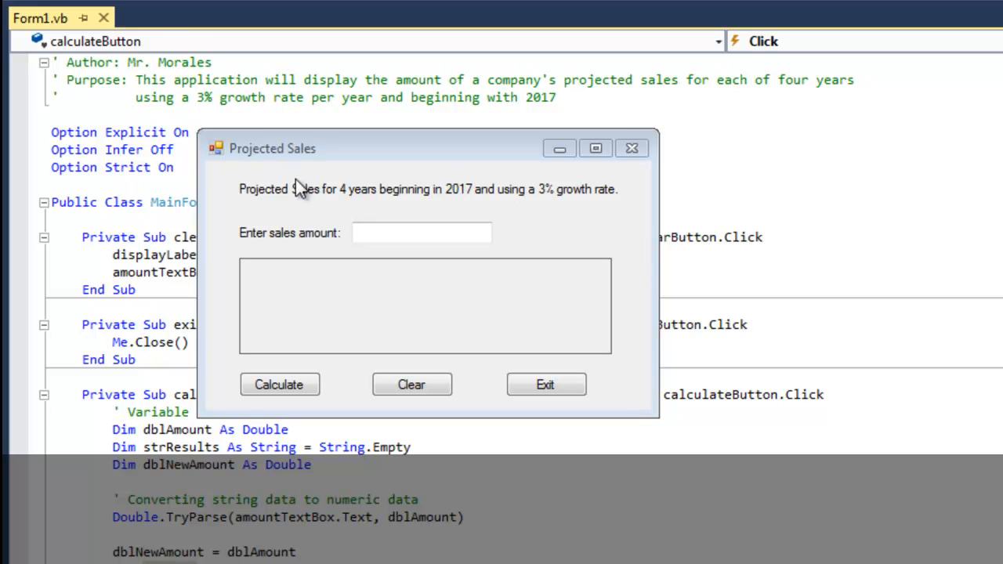
pyautogui.moveTo(460, 207)
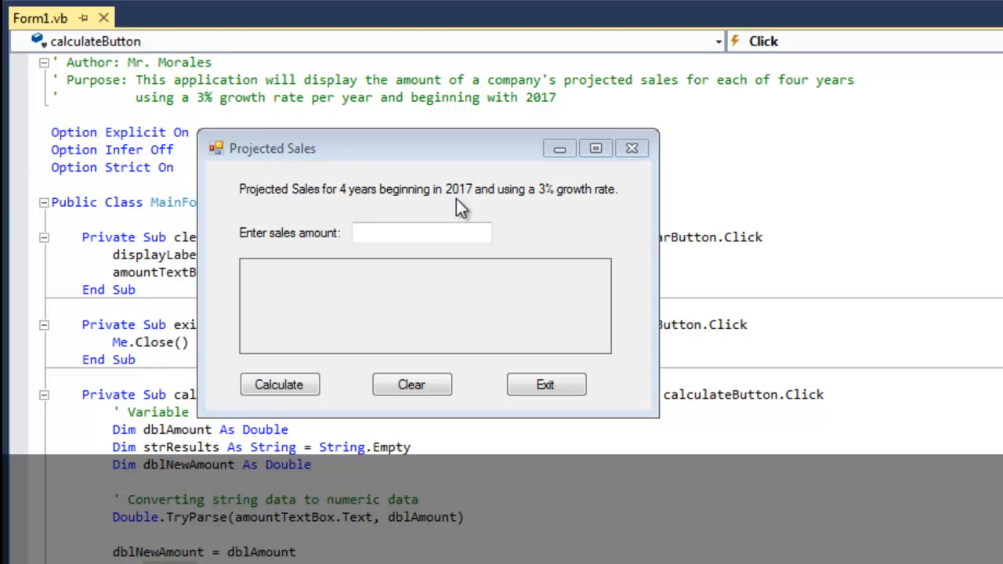
pyautogui.moveTo(587, 204)
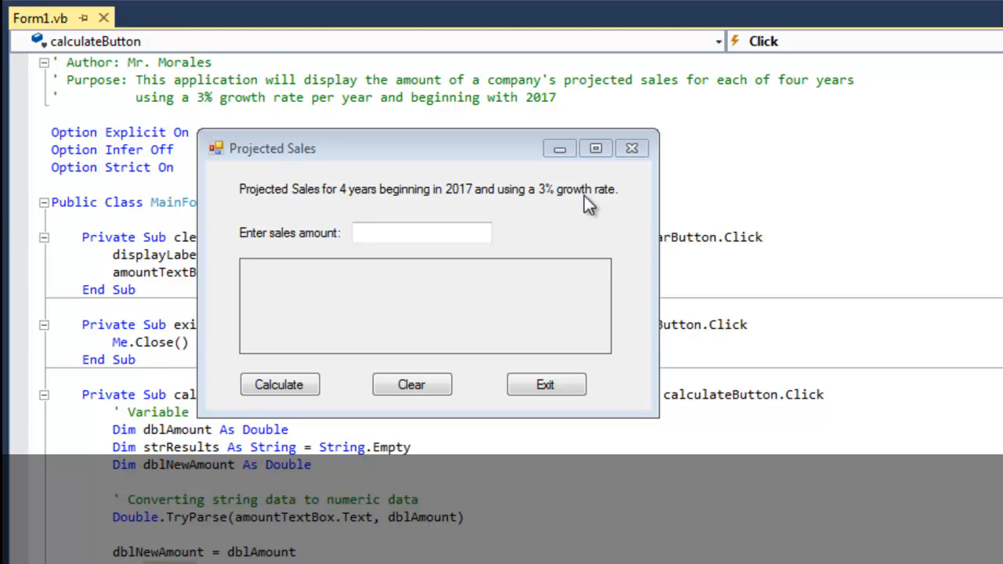
pyautogui.moveTo(589, 210)
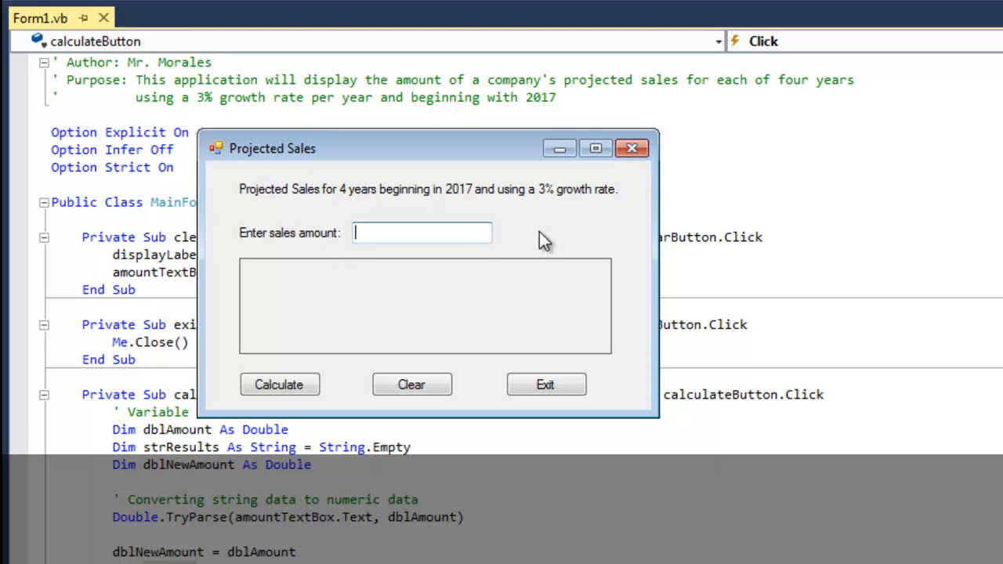
# - Enter a sales amount of 1000 and calculate projected sales for 2017 through 2020
pyautogui.write('10')
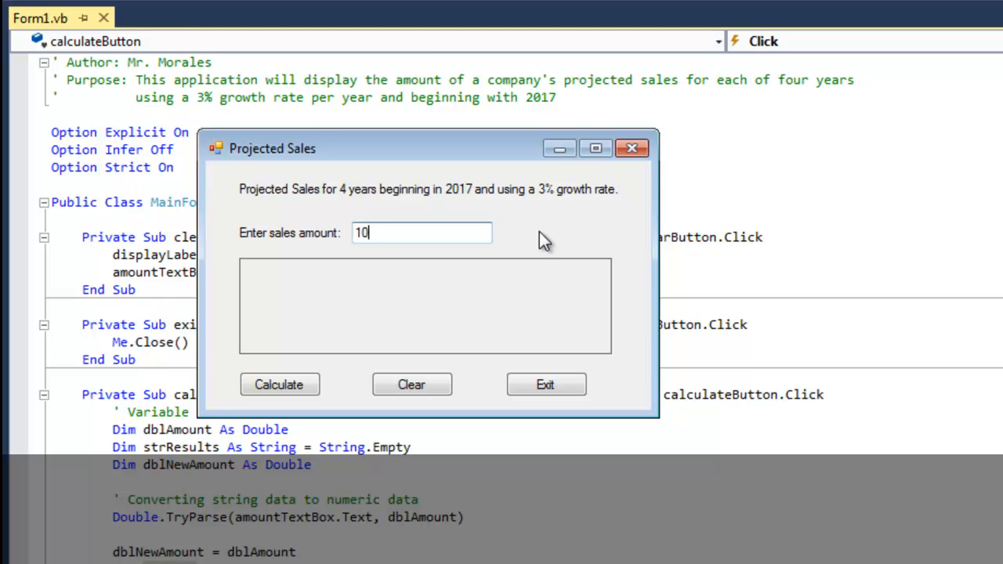
pyautogui.write('00')
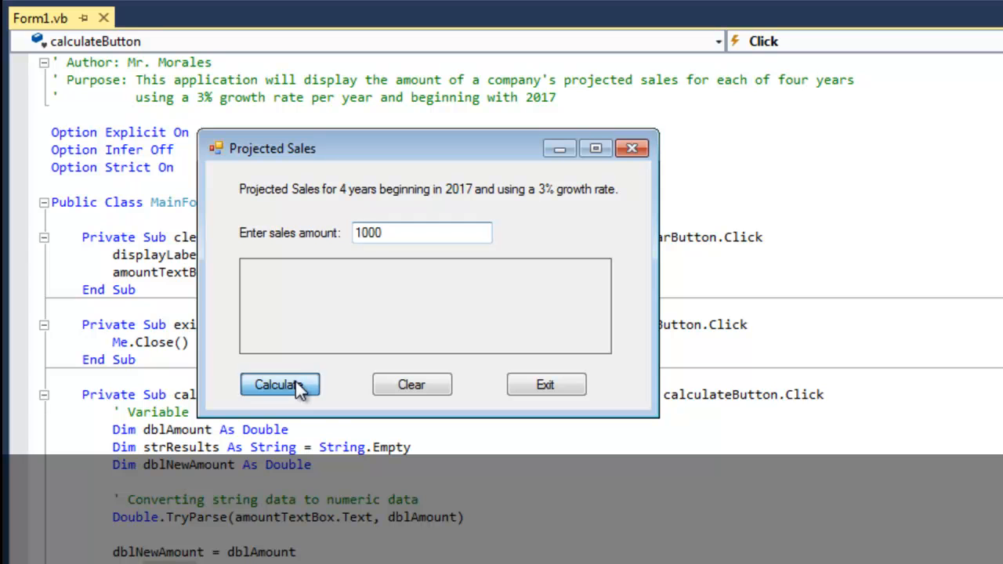
pyautogui.click(279, 384)
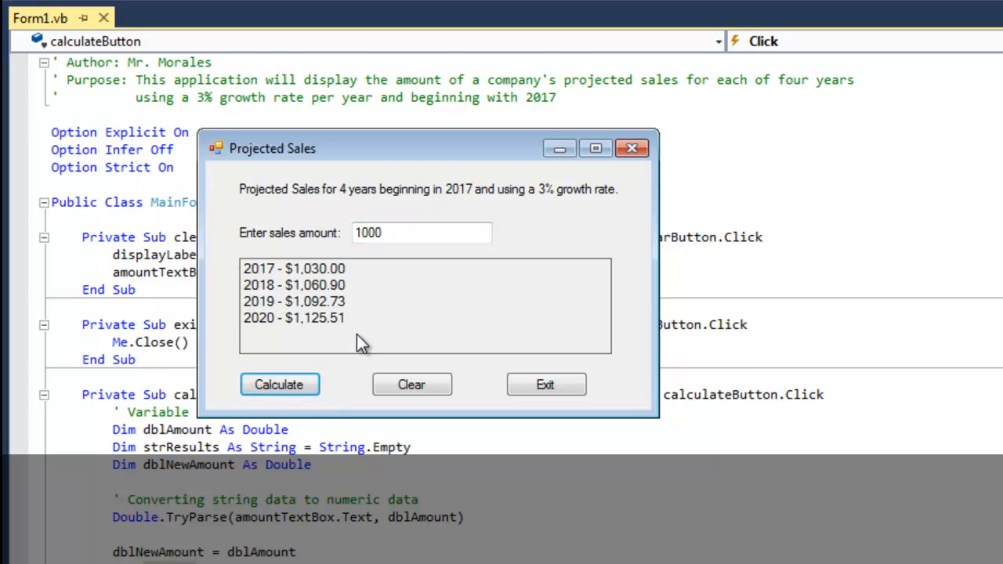
pyautogui.moveTo(357, 353)
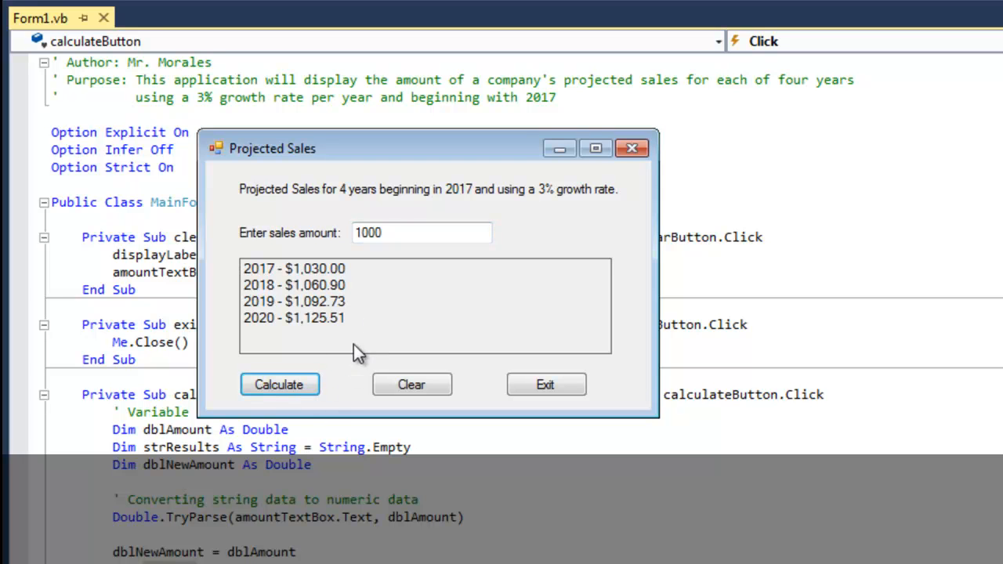
pyautogui.moveTo(321, 283)
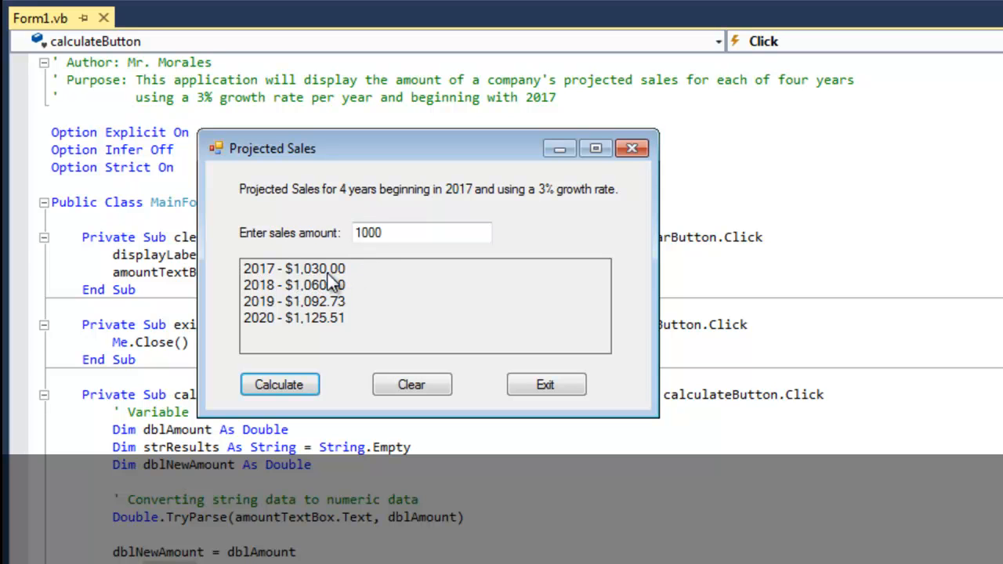
pyautogui.moveTo(356, 280)
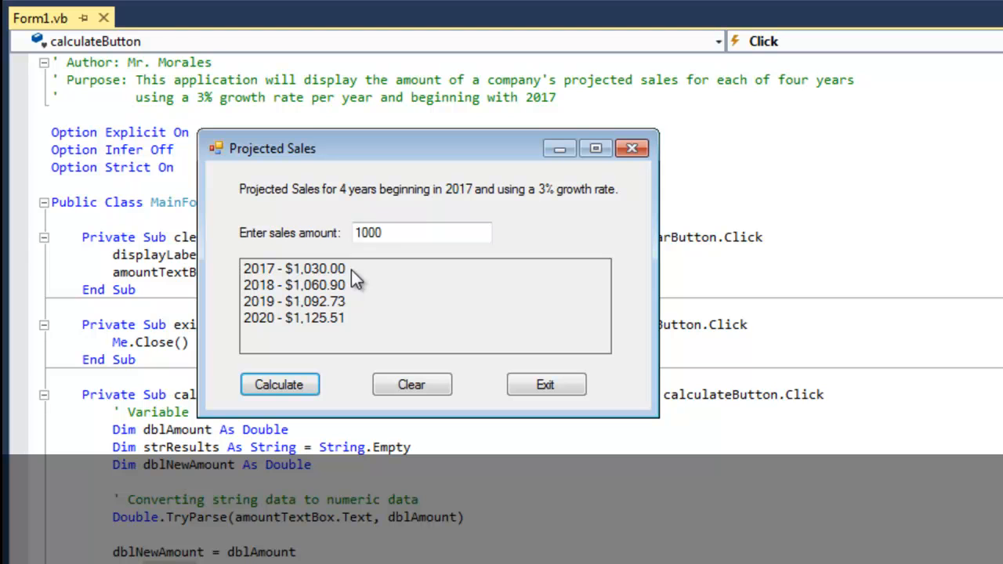
pyautogui.moveTo(362, 279)
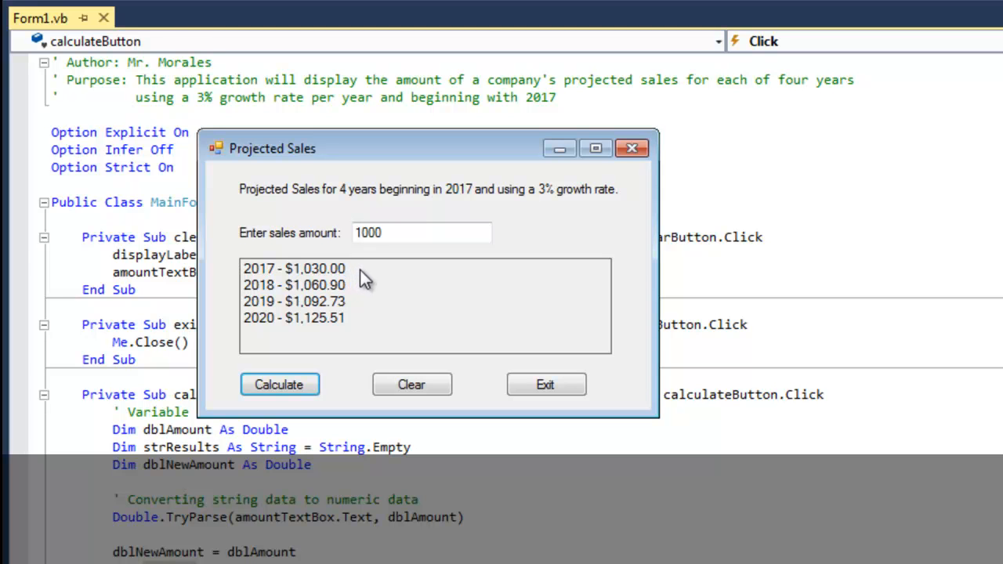
pyautogui.moveTo(321, 279)
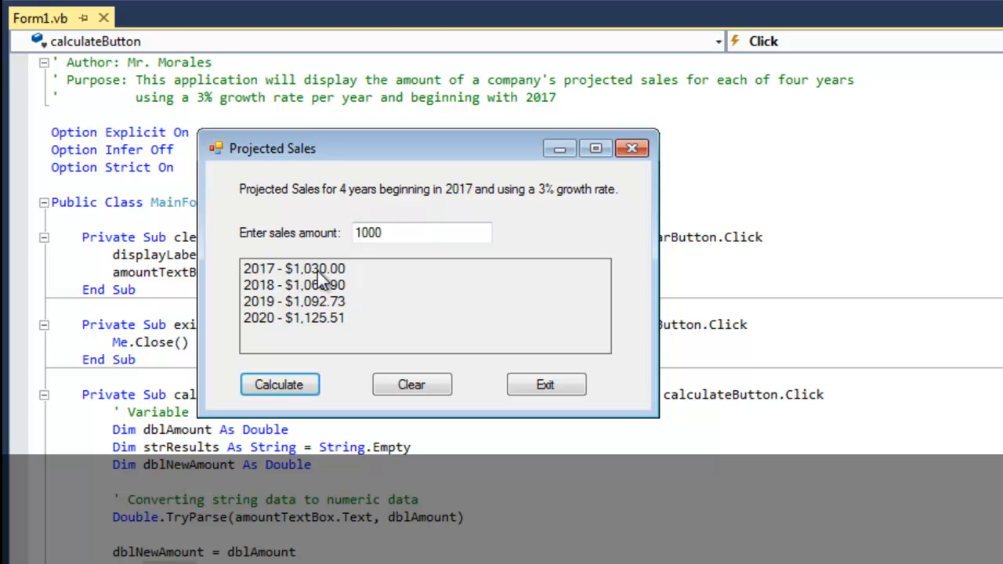
pyautogui.moveTo(351, 281)
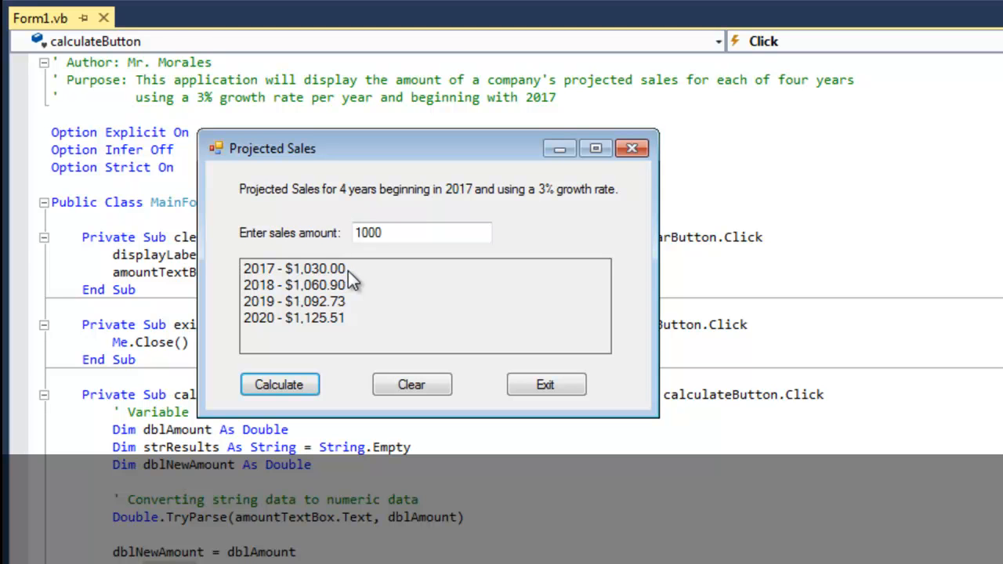
pyautogui.moveTo(354, 287)
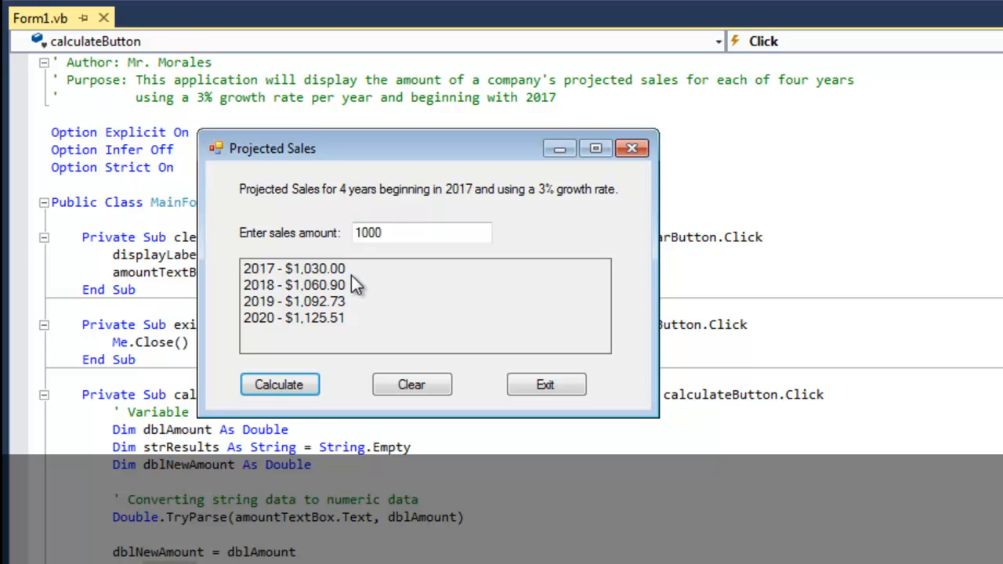
pyautogui.moveTo(353, 333)
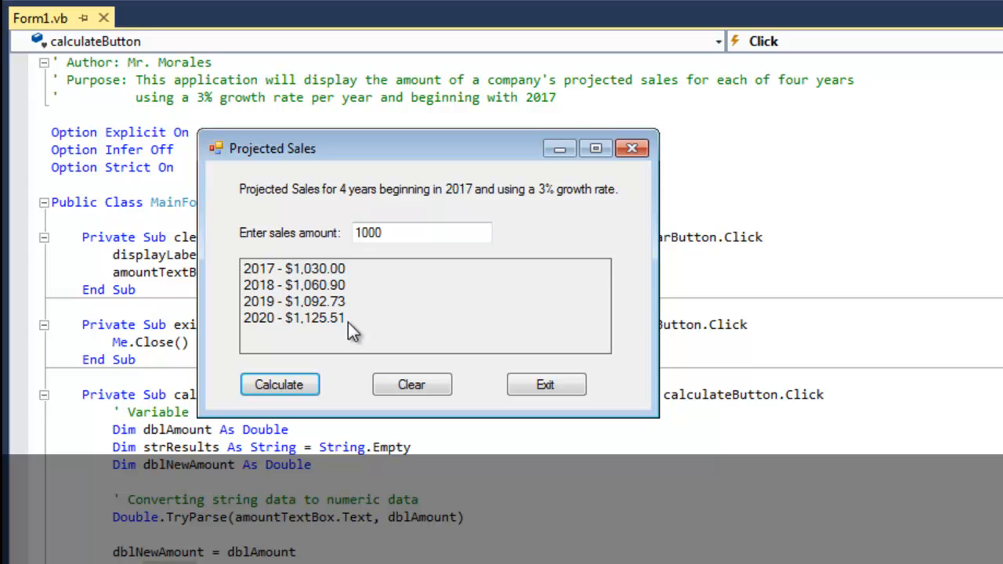
pyautogui.moveTo(362, 352)
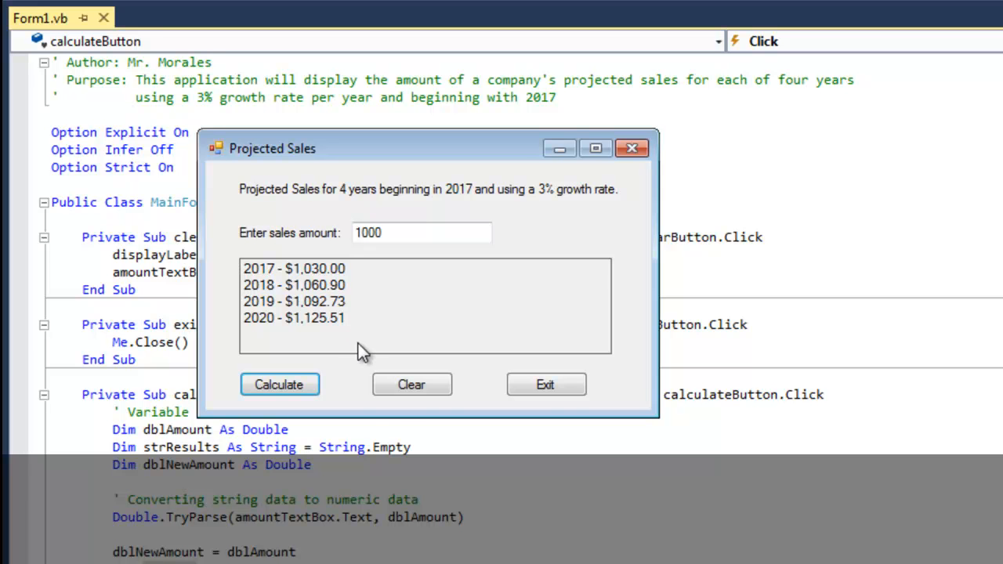
pyautogui.click(412, 384)
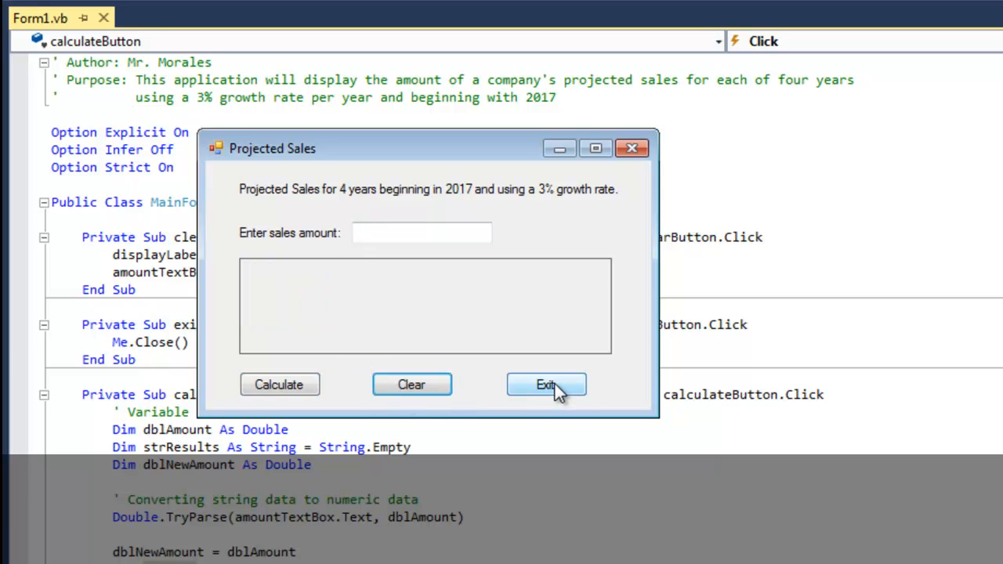
pyautogui.click(546, 385)
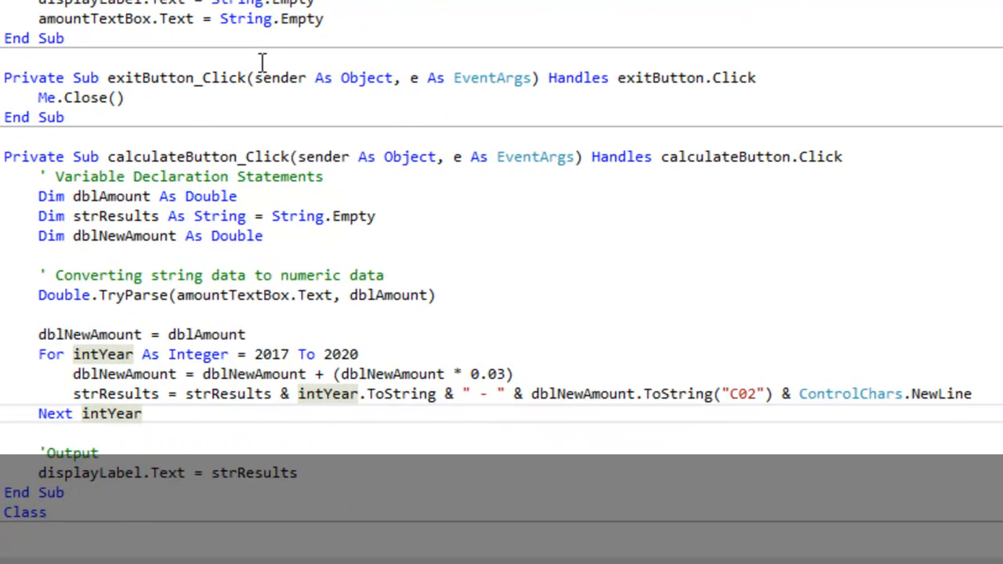
pyautogui.click(8, 136)
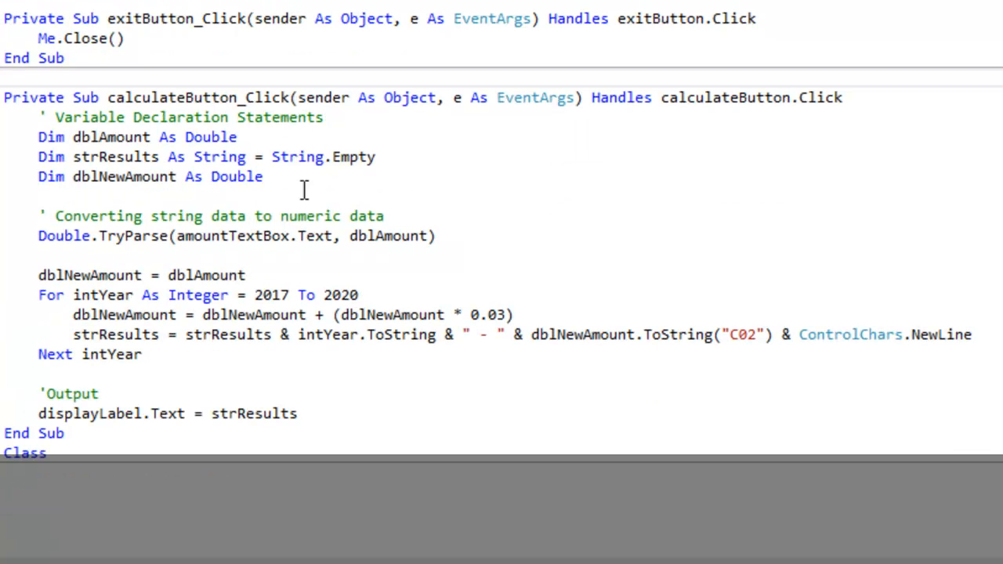
pyautogui.moveTo(395, 124)
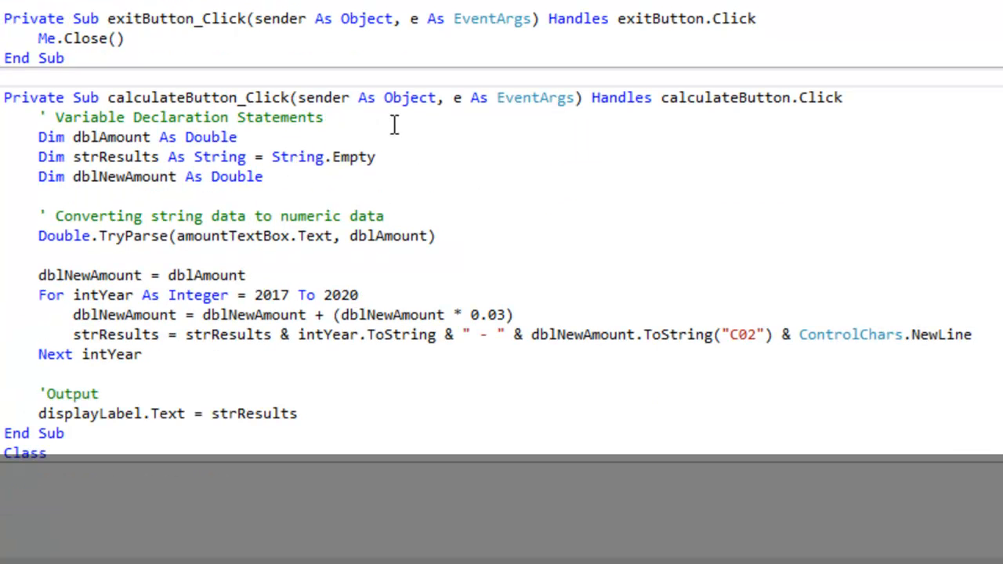
pyautogui.scroll(3)
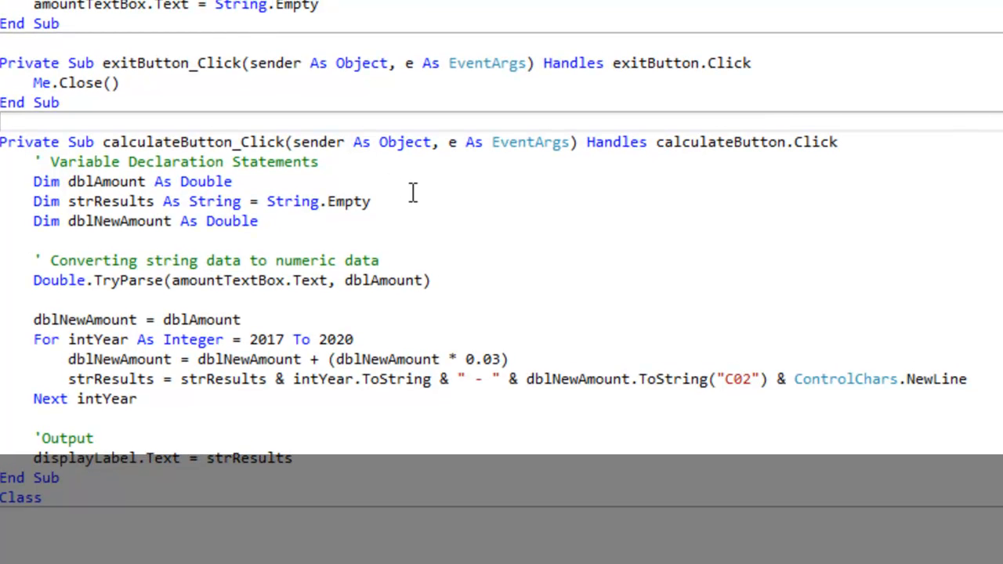
pyautogui.moveTo(105, 181)
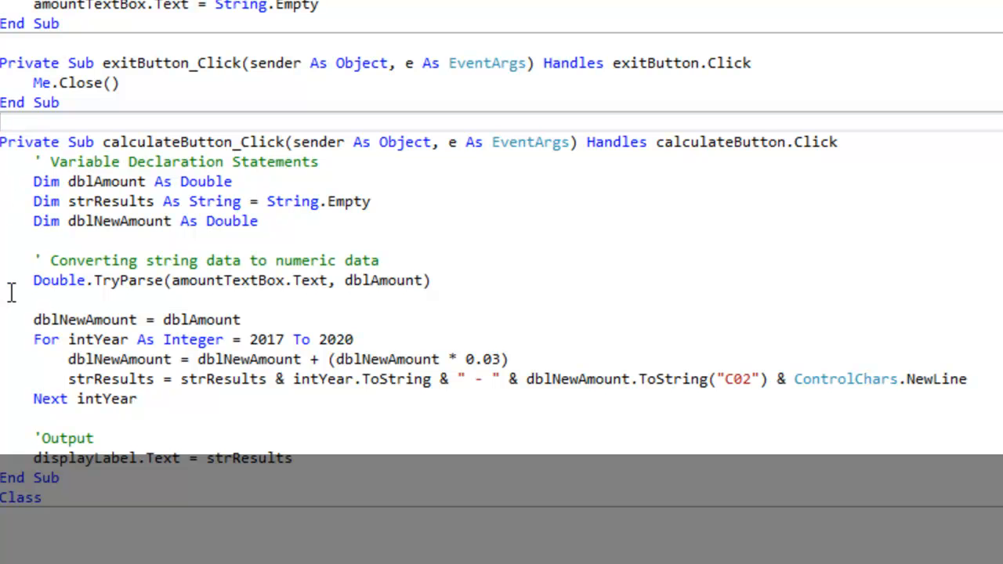
pyautogui.moveTo(15, 282)
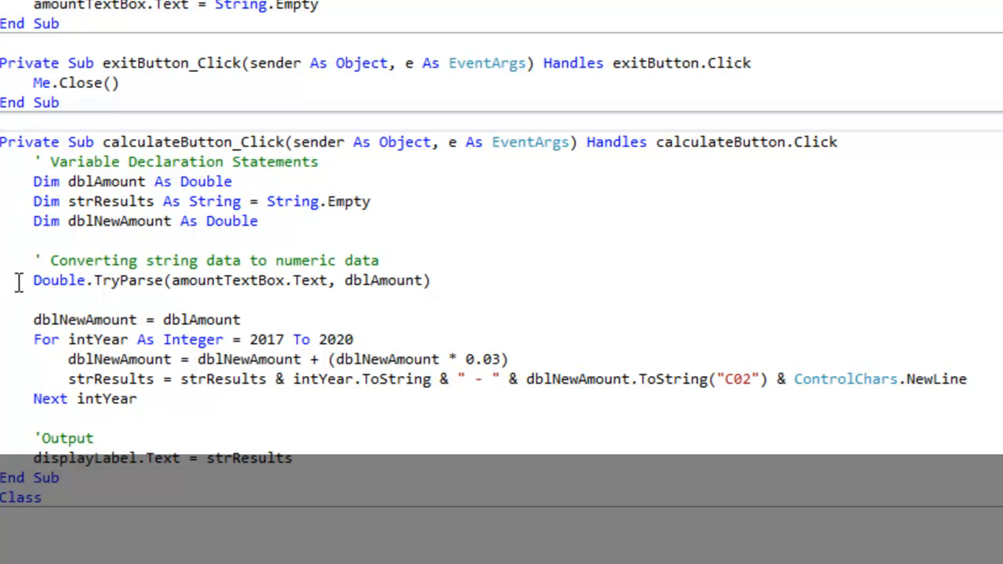
pyautogui.scroll(3)
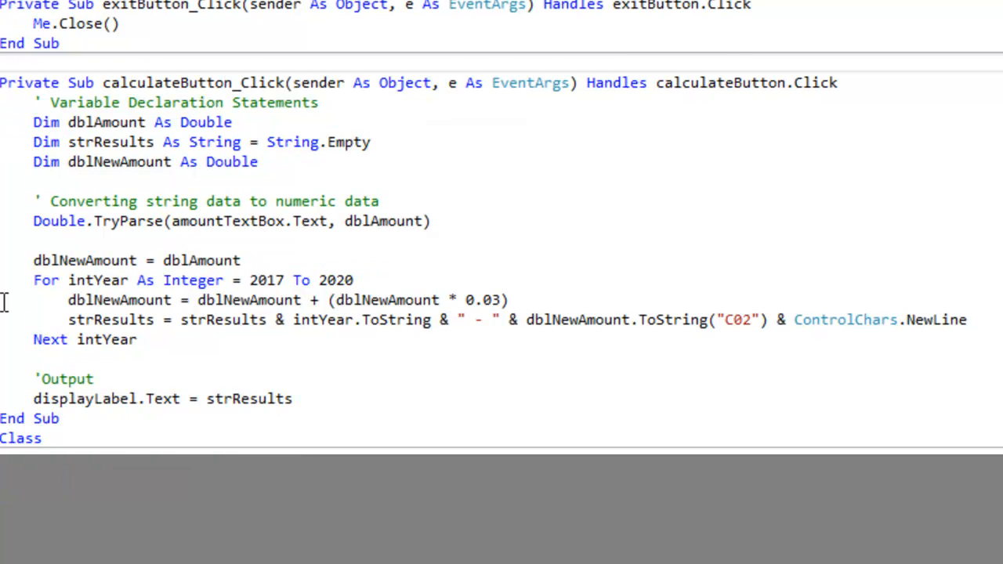
pyautogui.scroll(3)
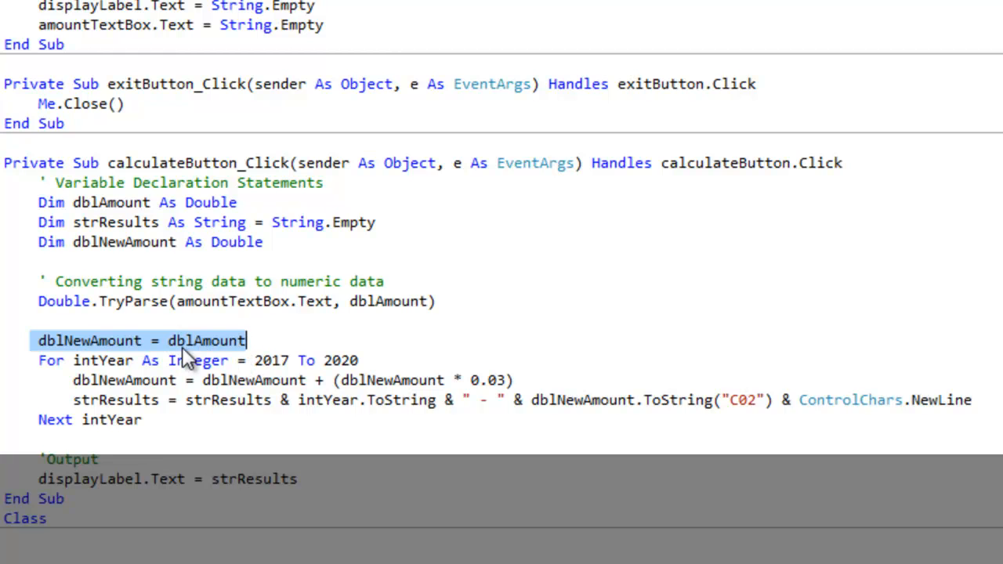
pyautogui.moveTo(251, 357)
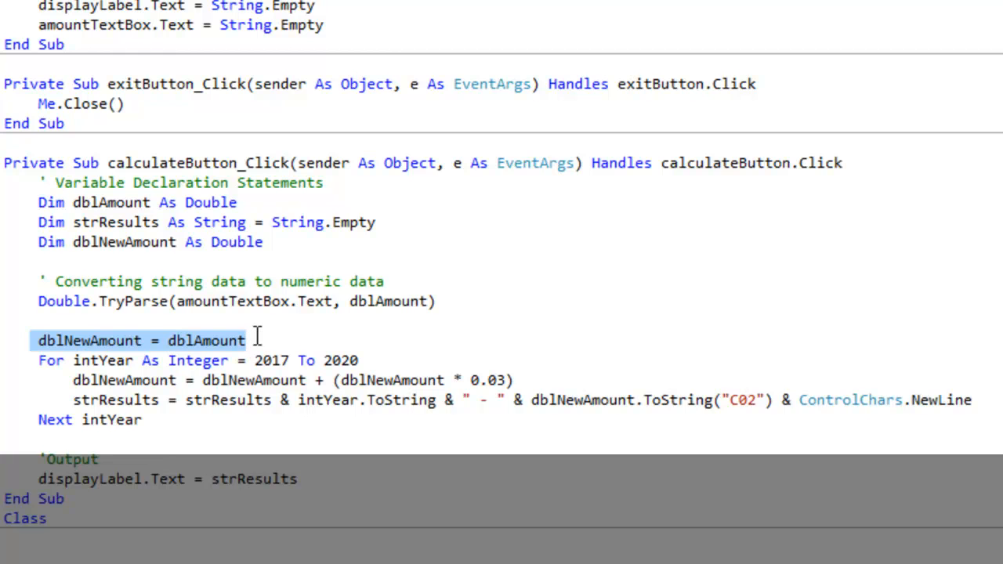
pyautogui.moveTo(198, 353)
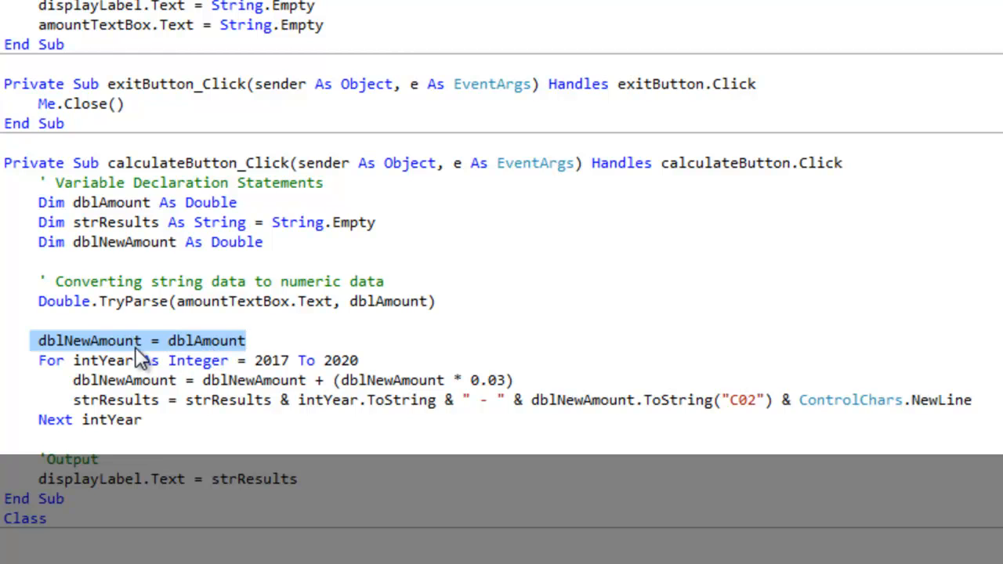
pyautogui.click(104, 360)
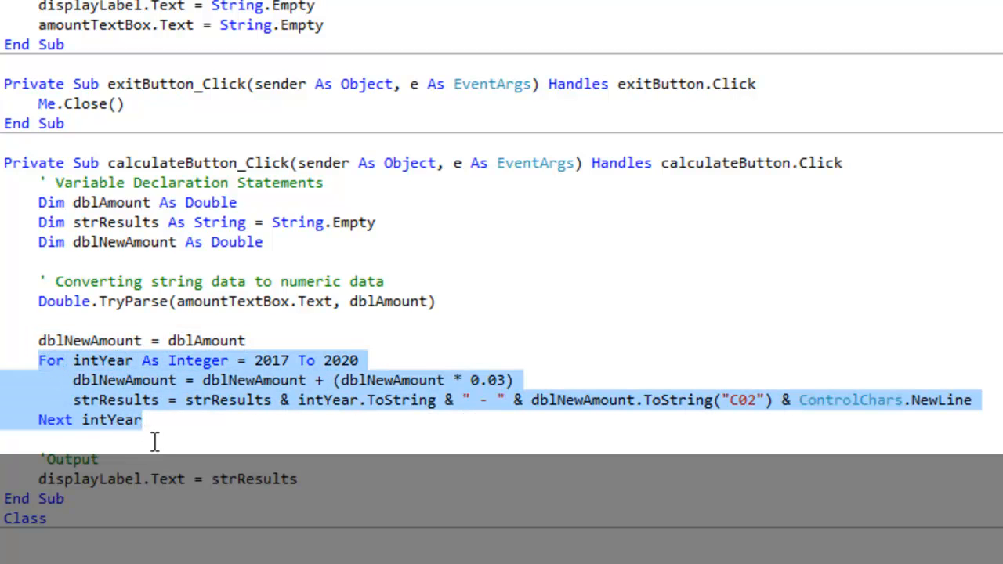
pyautogui.click(142, 419)
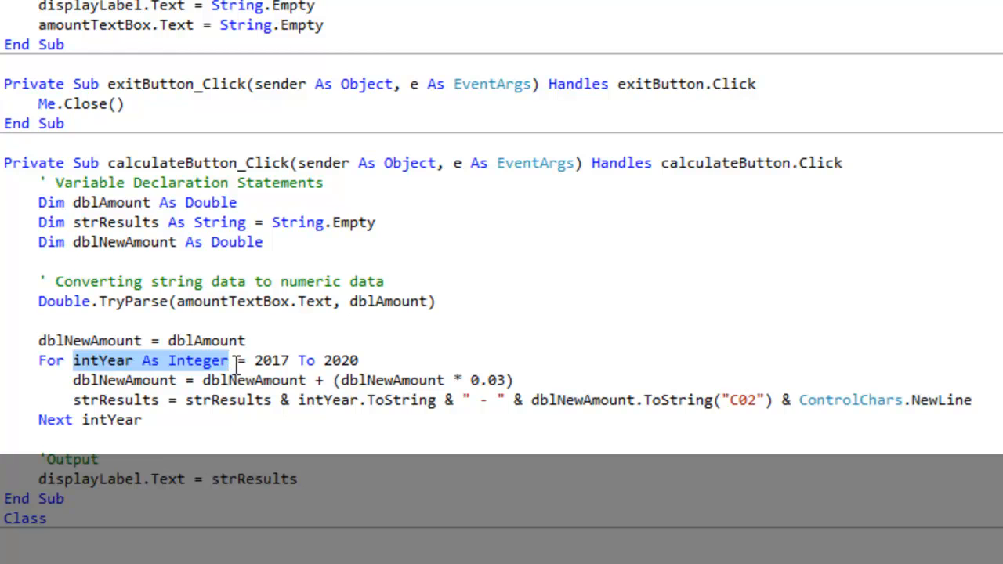
pyautogui.moveTo(252, 360)
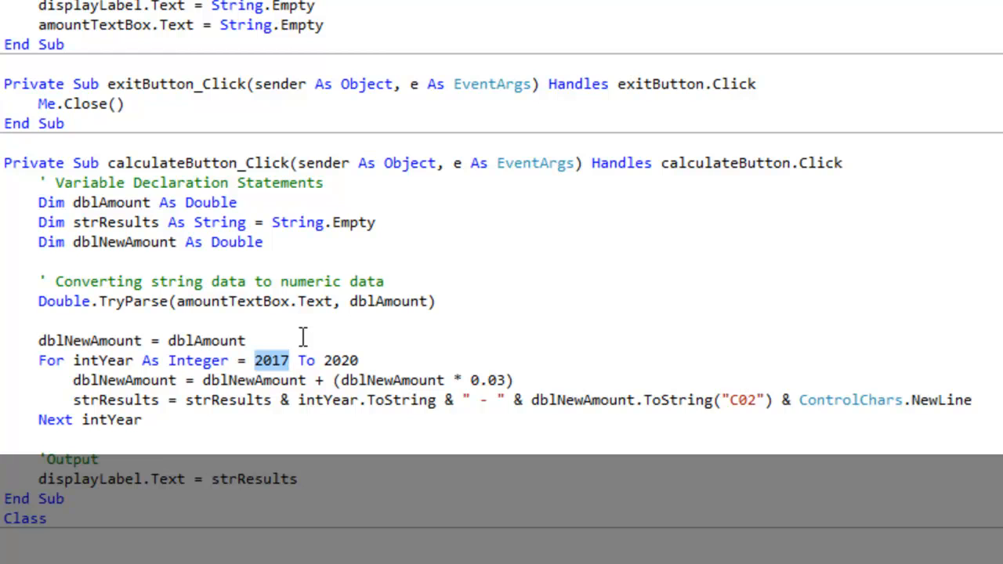
pyautogui.click(323, 360)
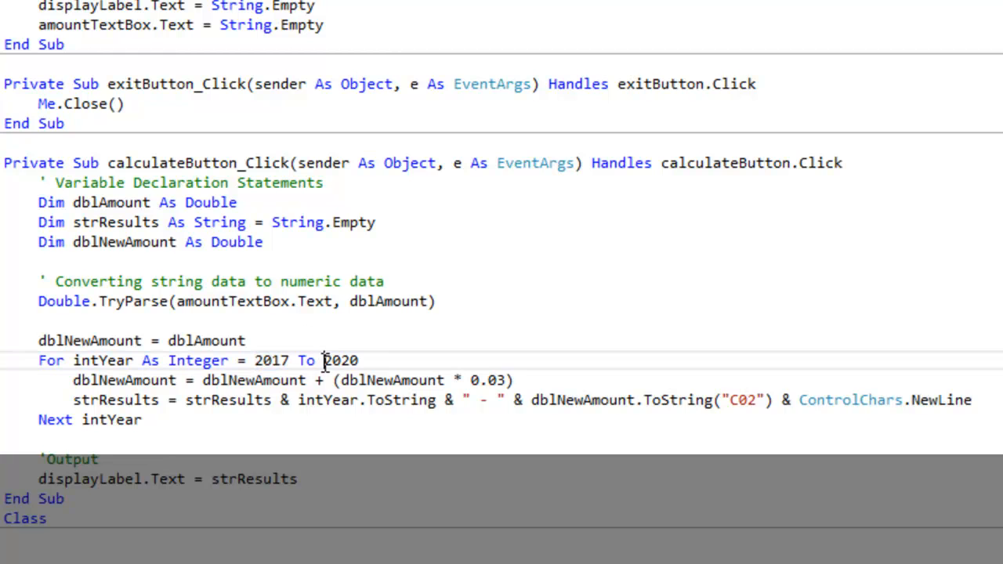
pyautogui.doubleClick(340, 360)
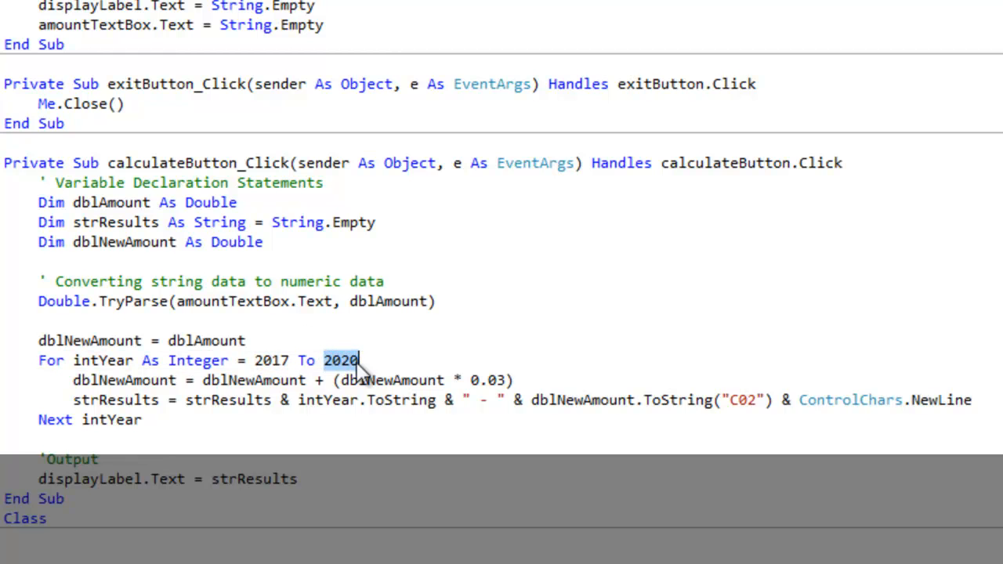
pyautogui.moveTo(199, 360)
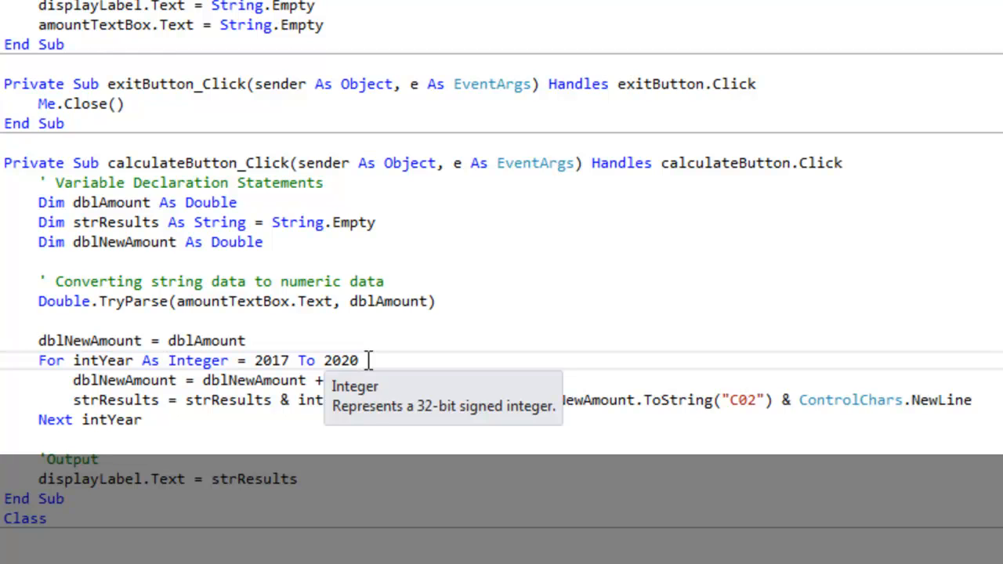
pyautogui.doubleClick(305, 361)
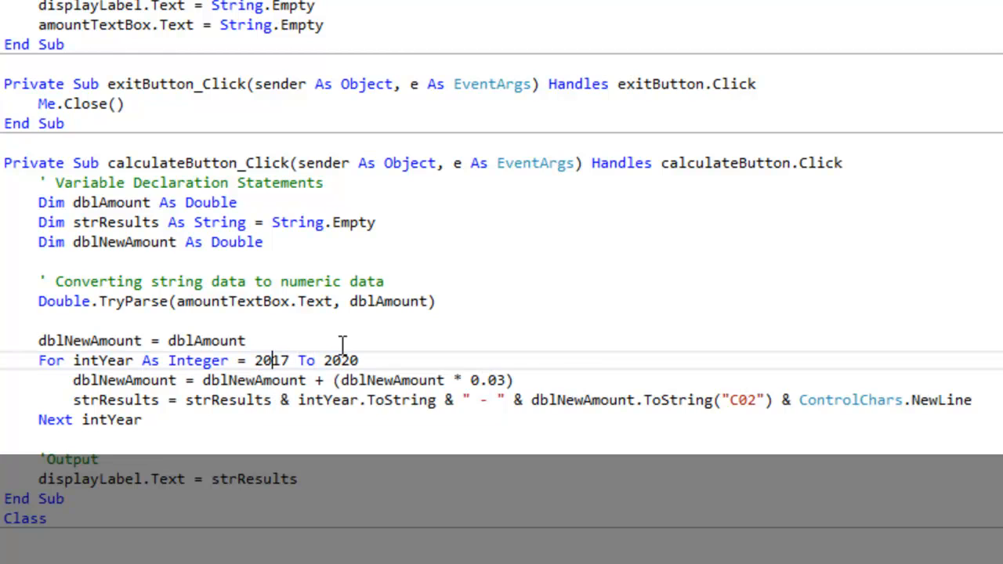
pyautogui.click(360, 360)
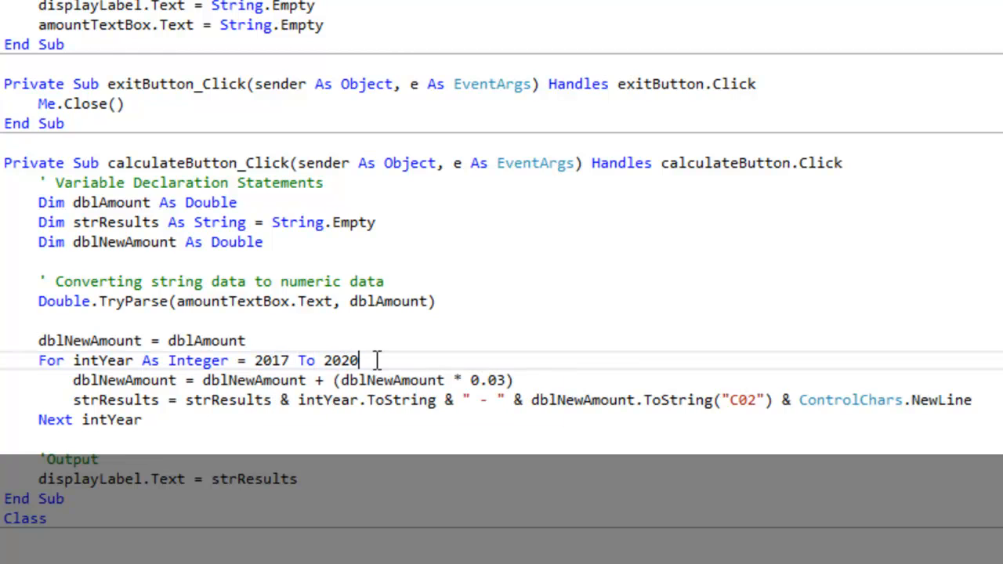
pyautogui.moveTo(87, 380)
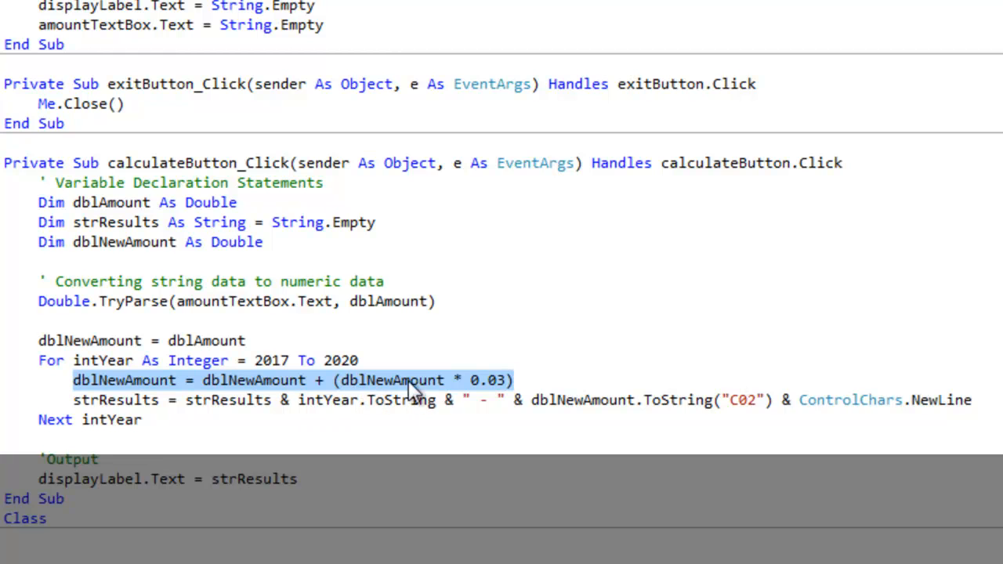
pyautogui.moveTo(421, 392)
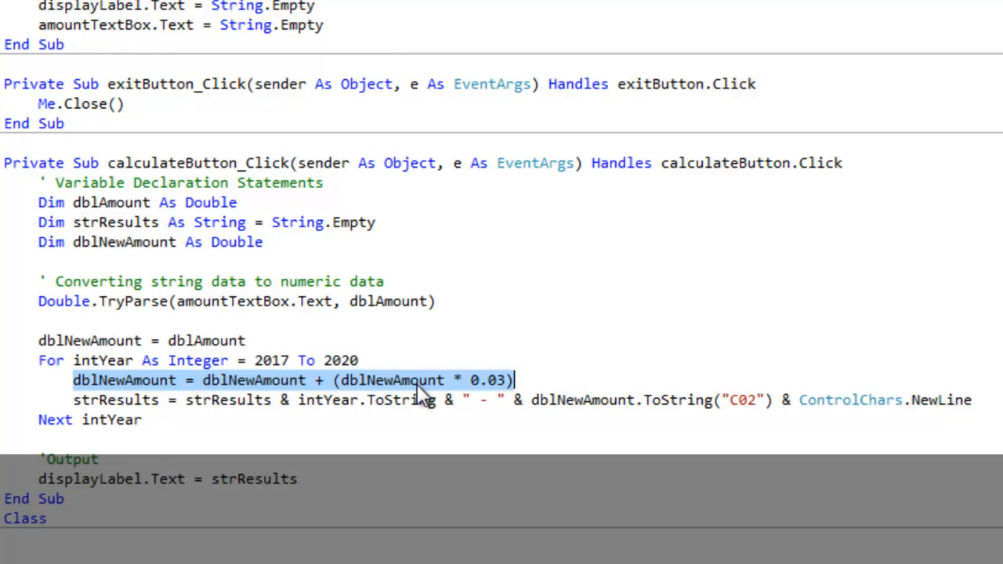
pyautogui.moveTo(412, 400)
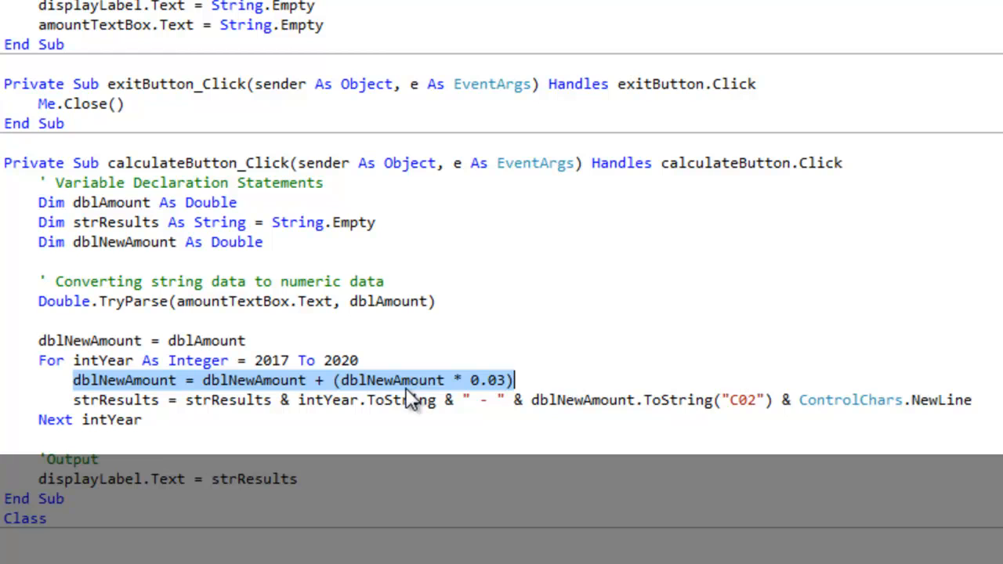
pyautogui.moveTo(505, 401)
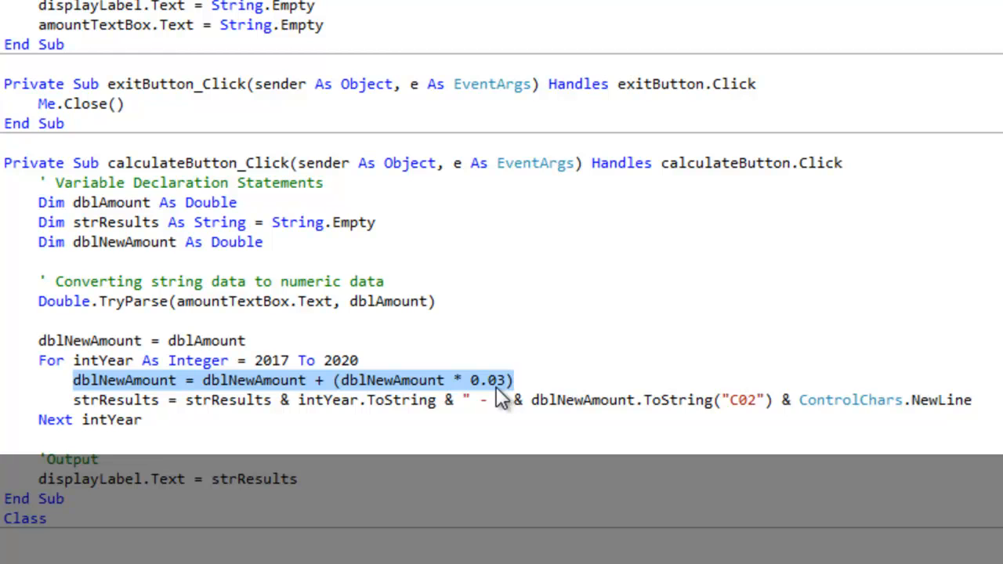
pyautogui.moveTo(411, 390)
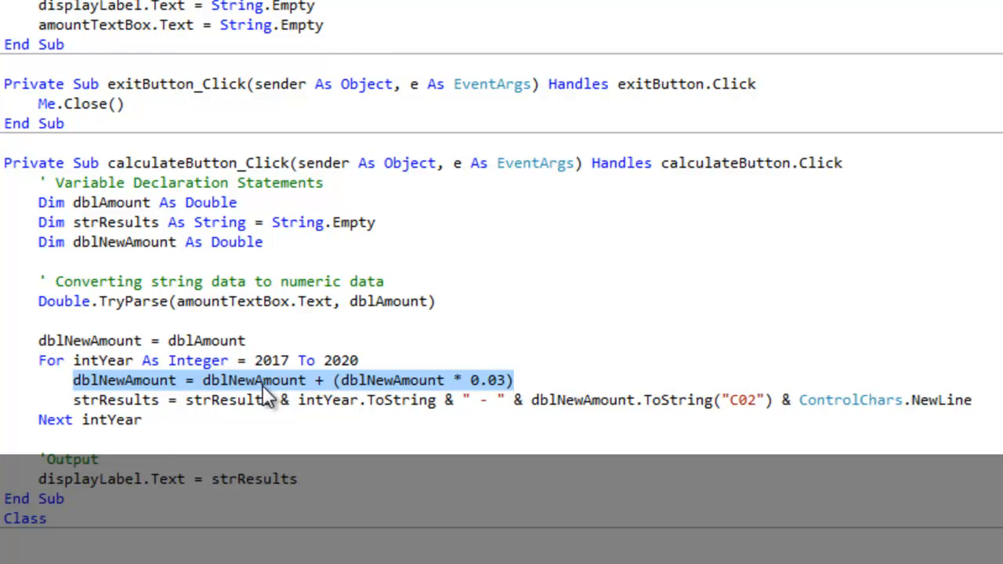
pyautogui.moveTo(321, 384)
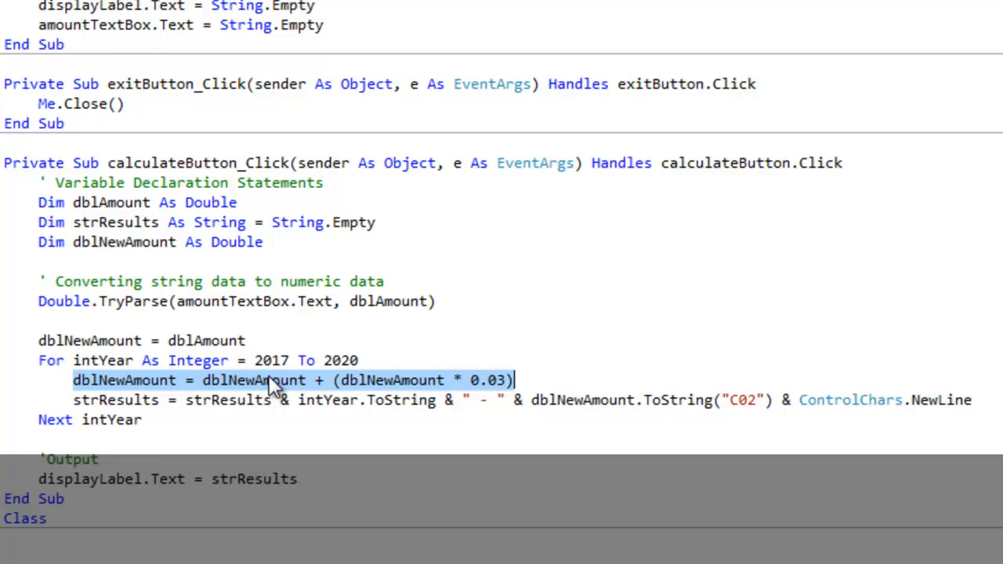
pyautogui.moveTo(147, 396)
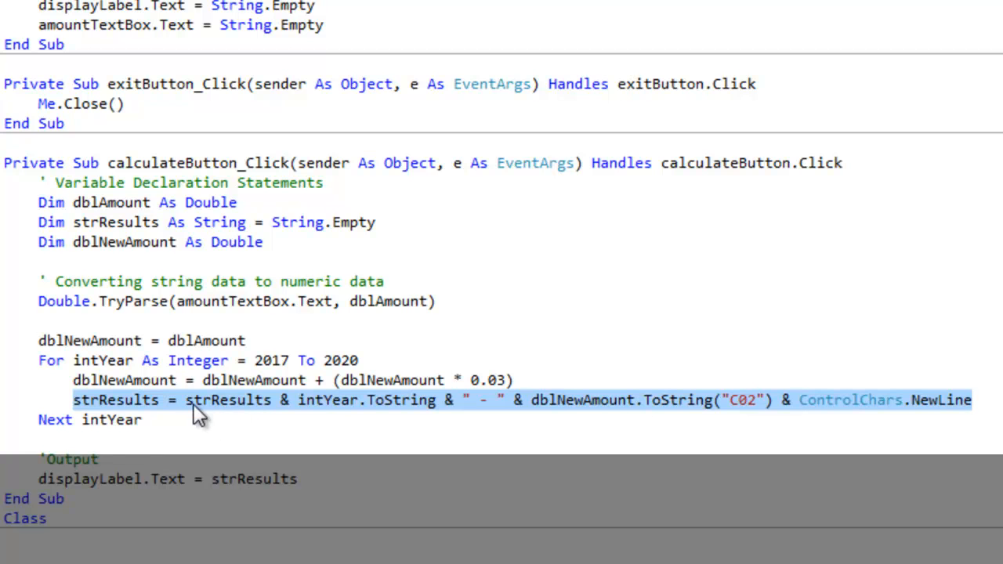
pyautogui.moveTo(259, 415)
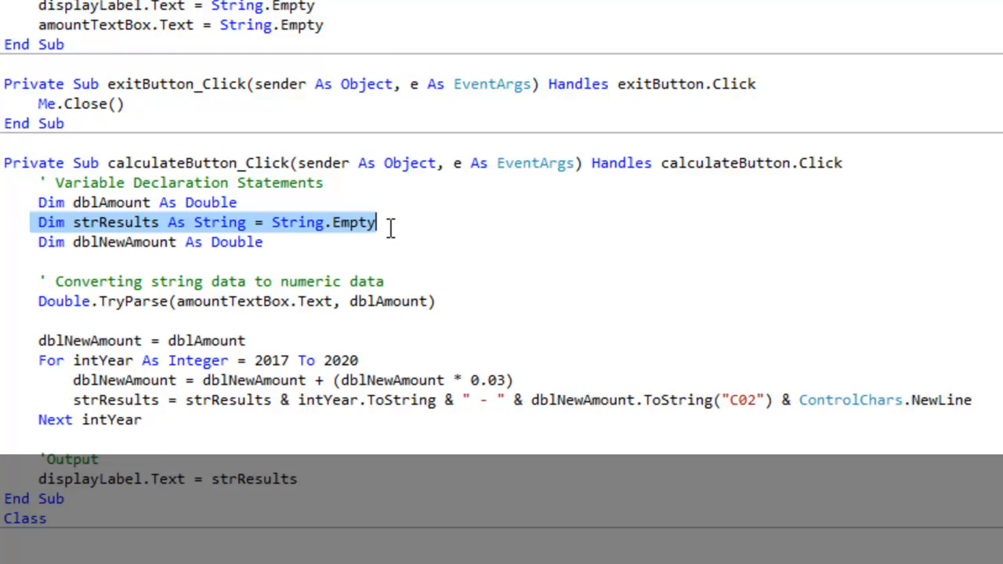
pyautogui.moveTo(279, 235)
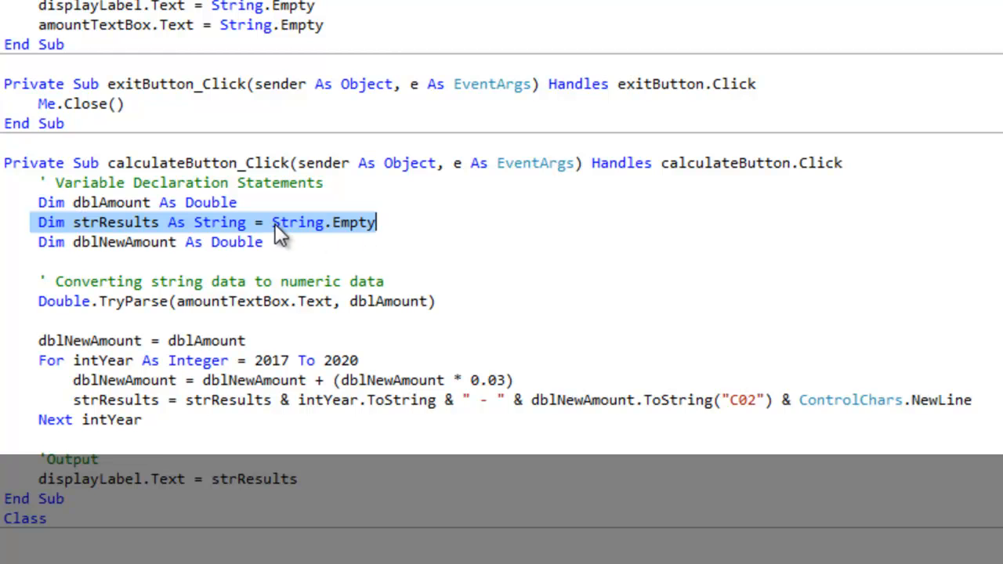
pyautogui.moveTo(364, 239)
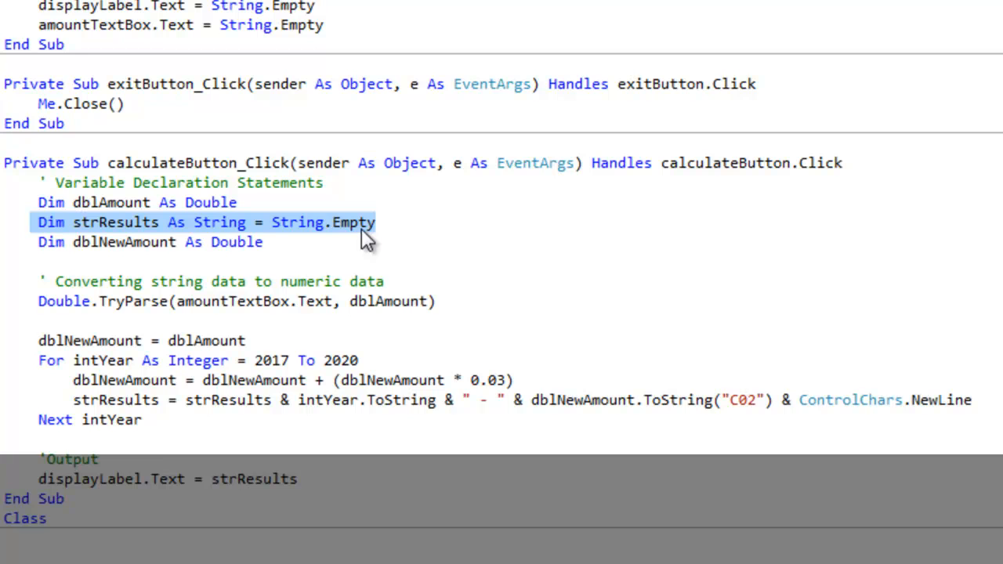
pyautogui.click(186, 400)
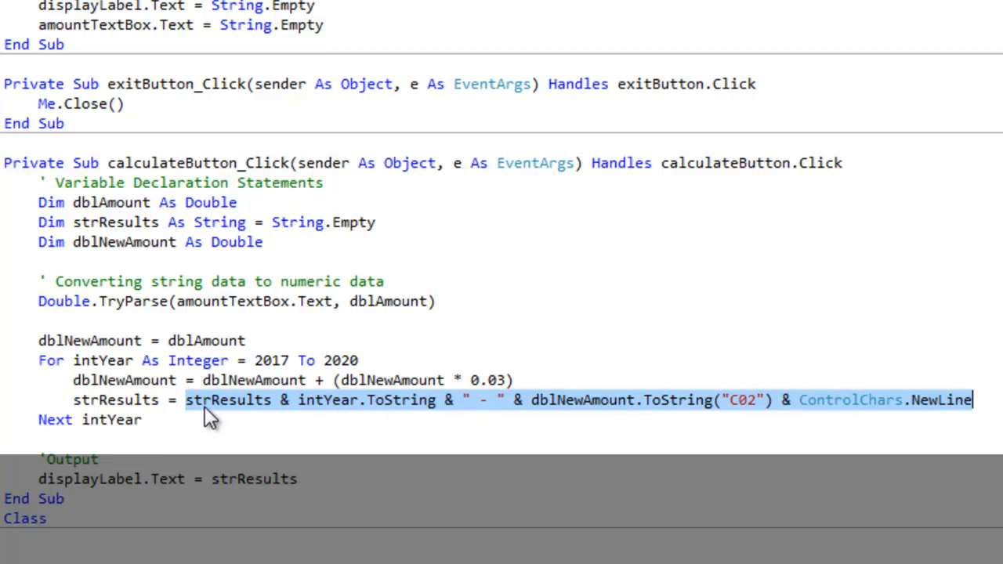
pyautogui.moveTo(265, 419)
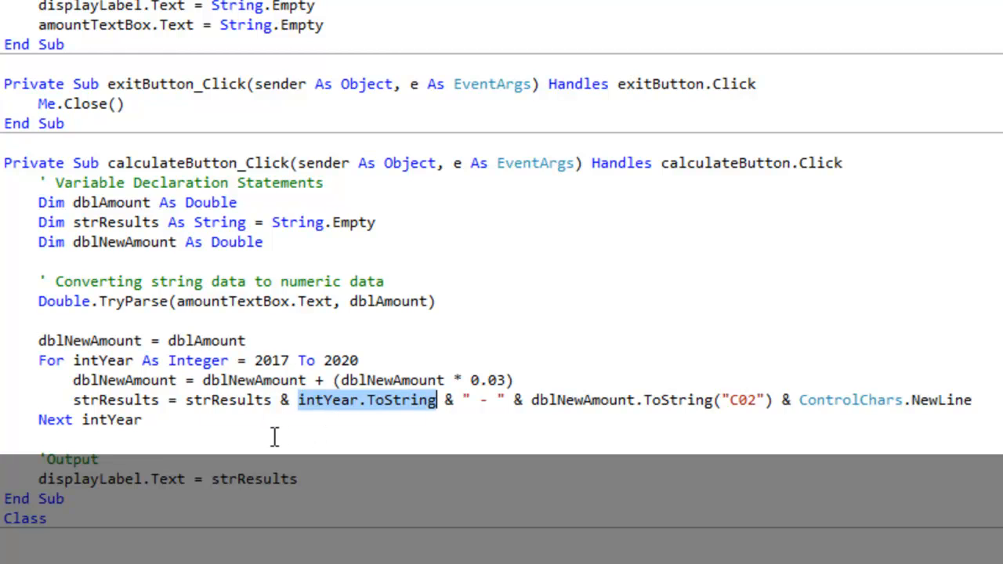
pyautogui.moveTo(345, 419)
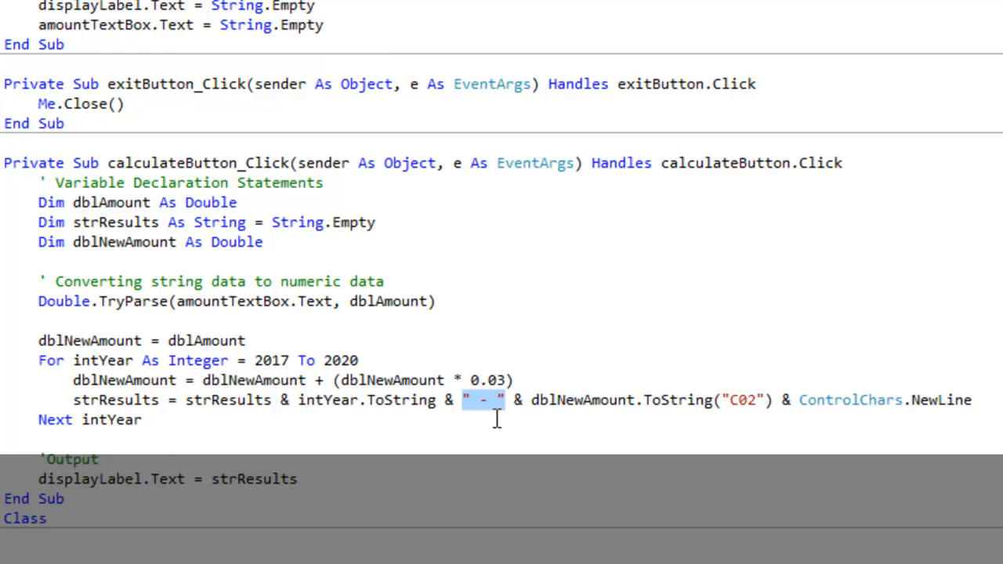
pyautogui.moveTo(517, 399)
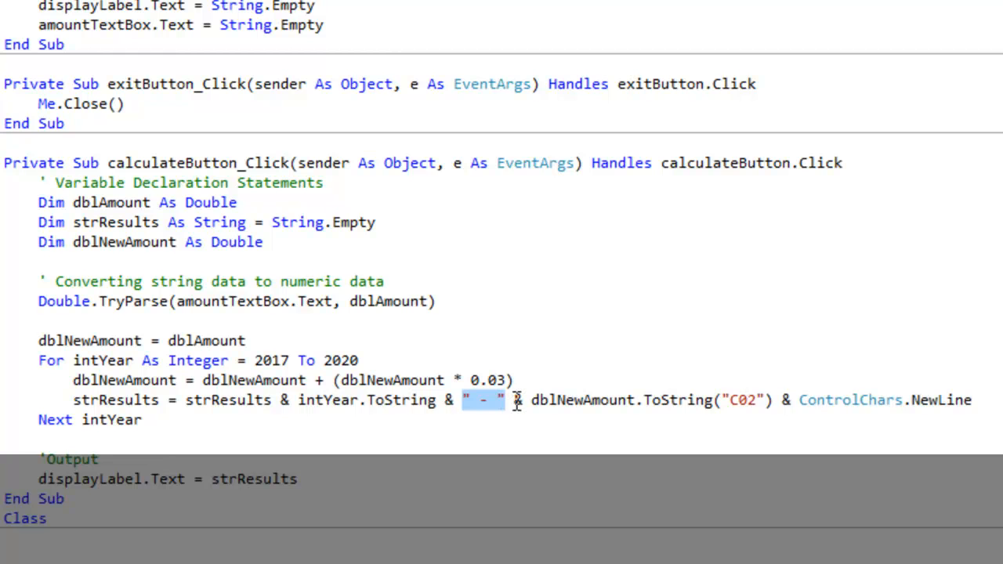
pyautogui.click(510, 425)
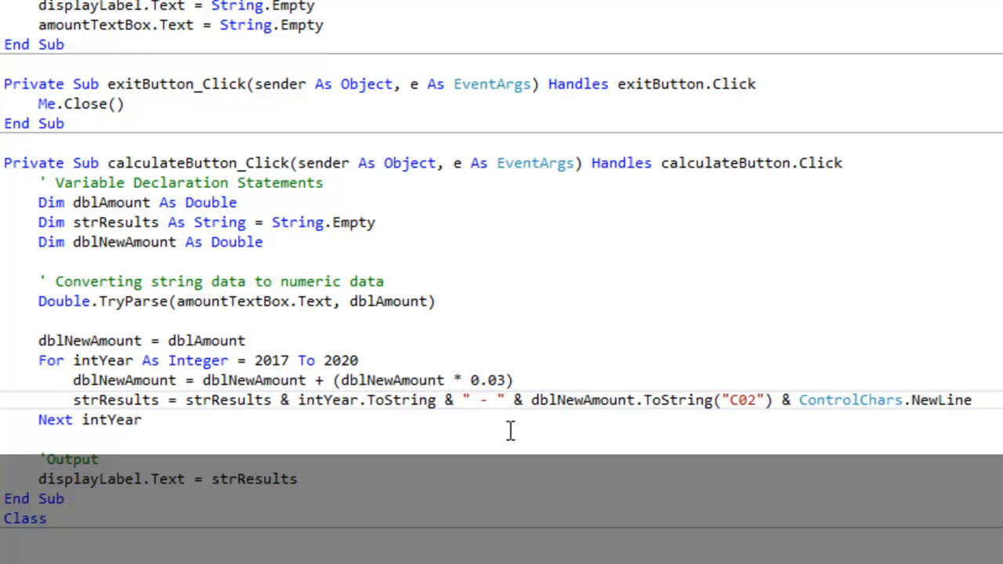
pyautogui.moveTo(515, 400)
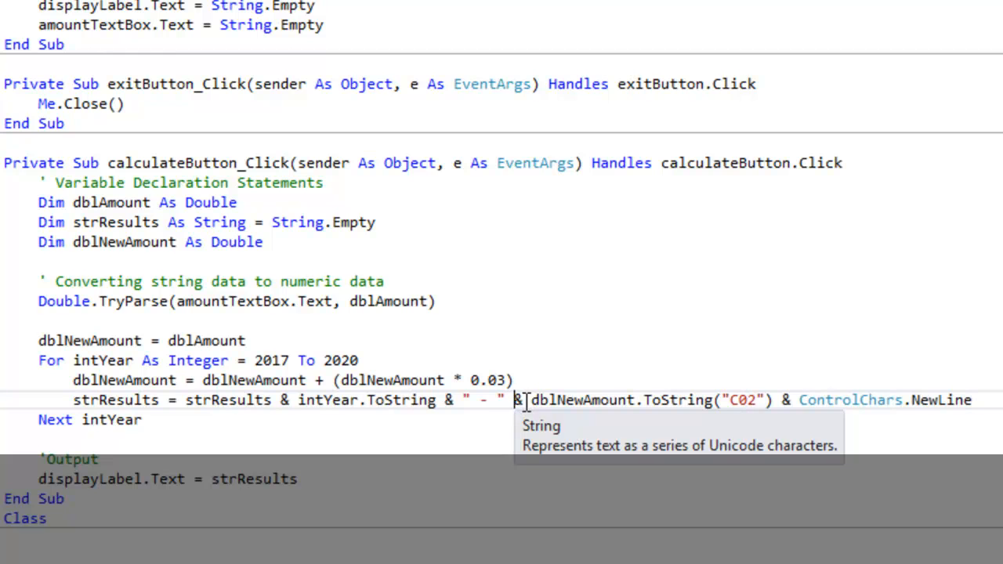
pyautogui.doubleClick(572, 399)
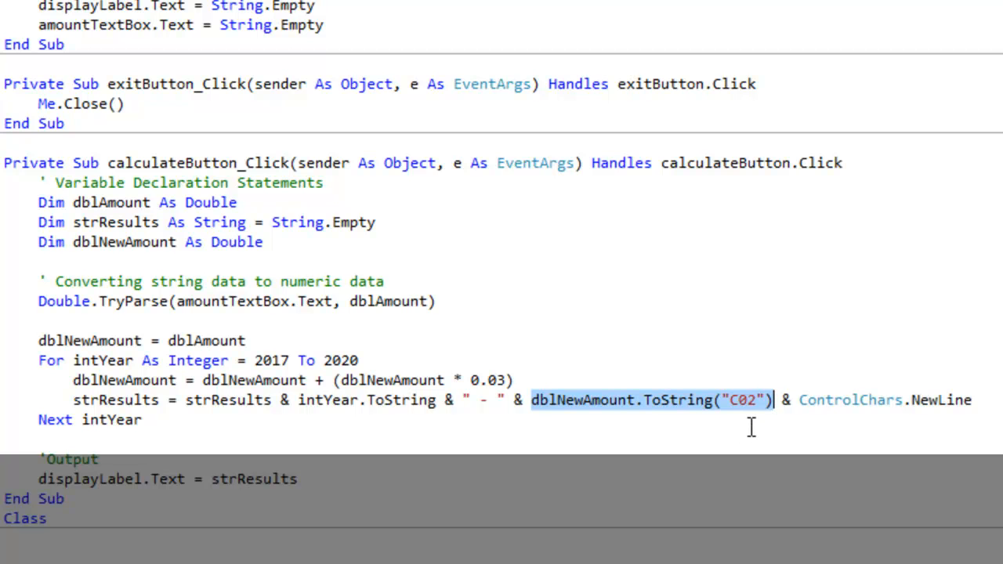
pyautogui.moveTo(757, 431)
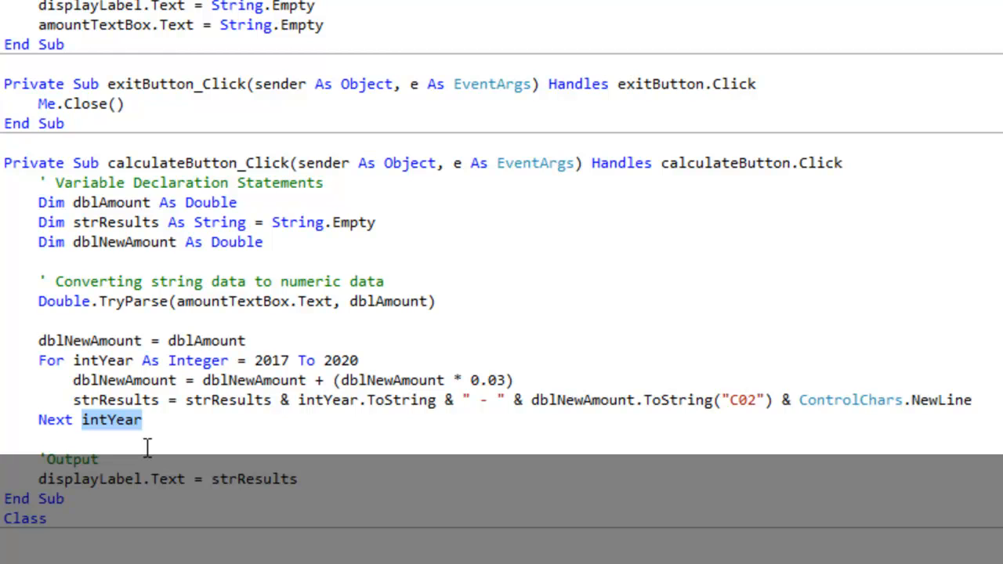
pyautogui.moveTo(242, 357)
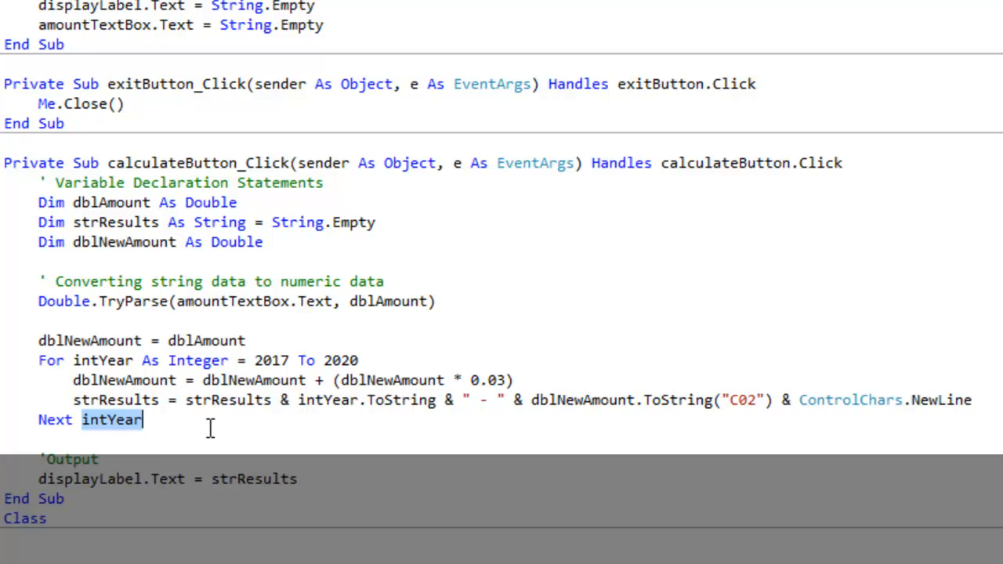
pyautogui.moveTo(174, 429)
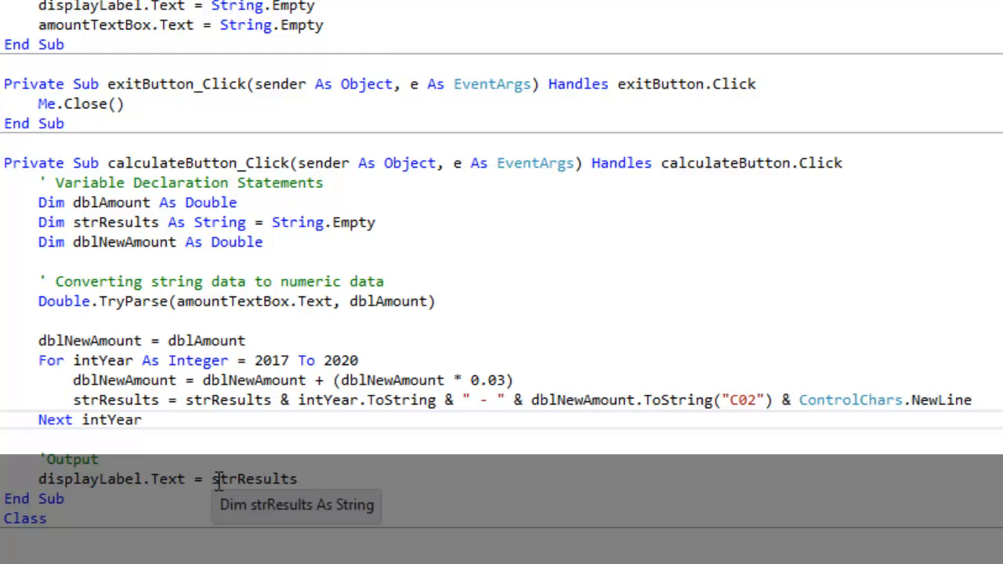
pyautogui.doubleClick(253, 479)
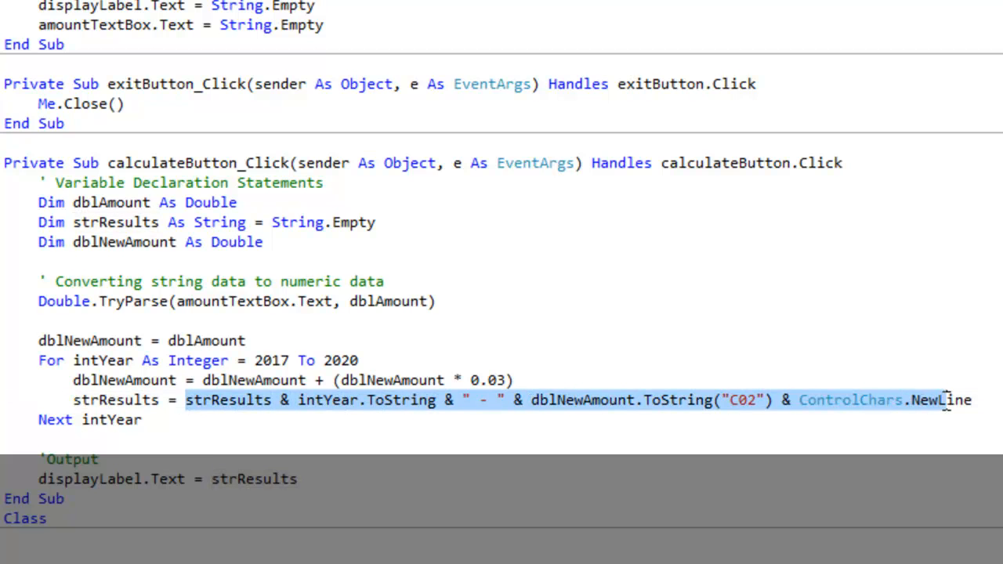
pyautogui.moveTo(208, 409)
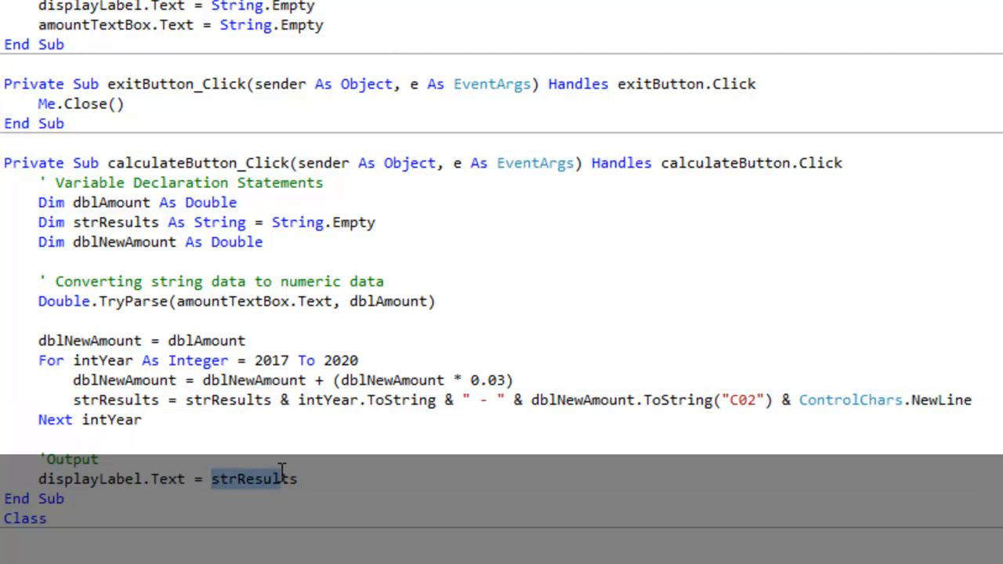
pyautogui.click(300, 479)
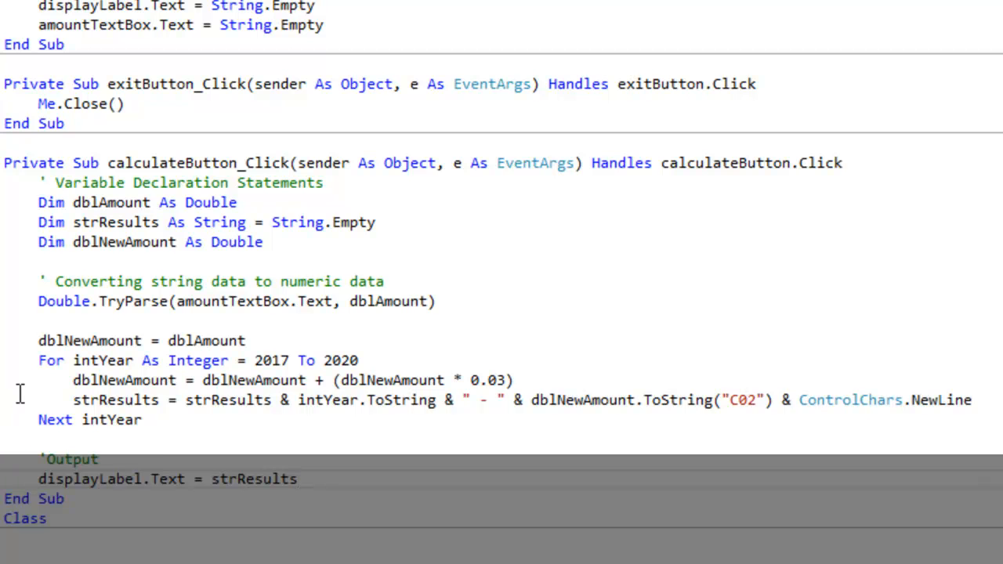
pyautogui.click(297, 478)
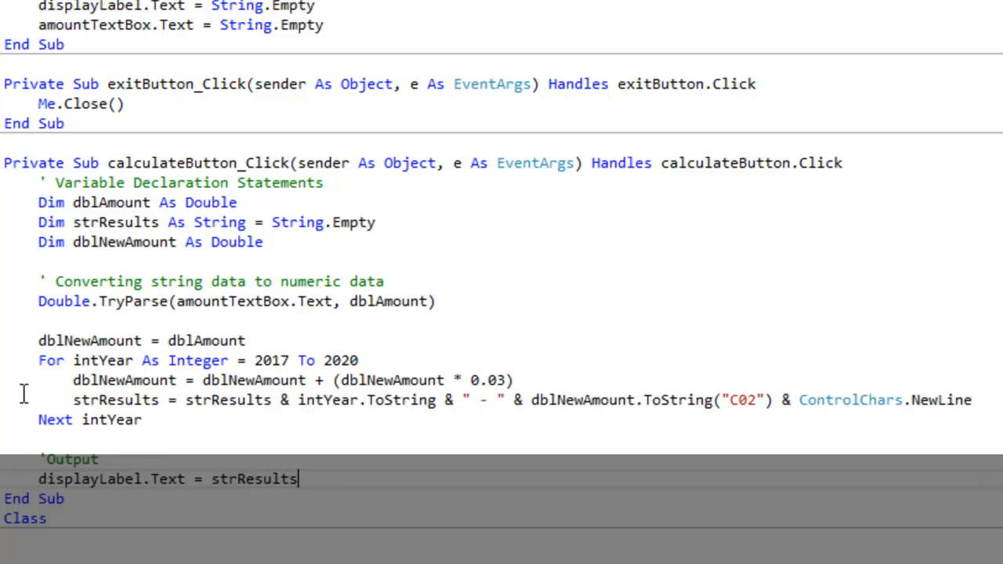
pyautogui.moveTo(35, 380)
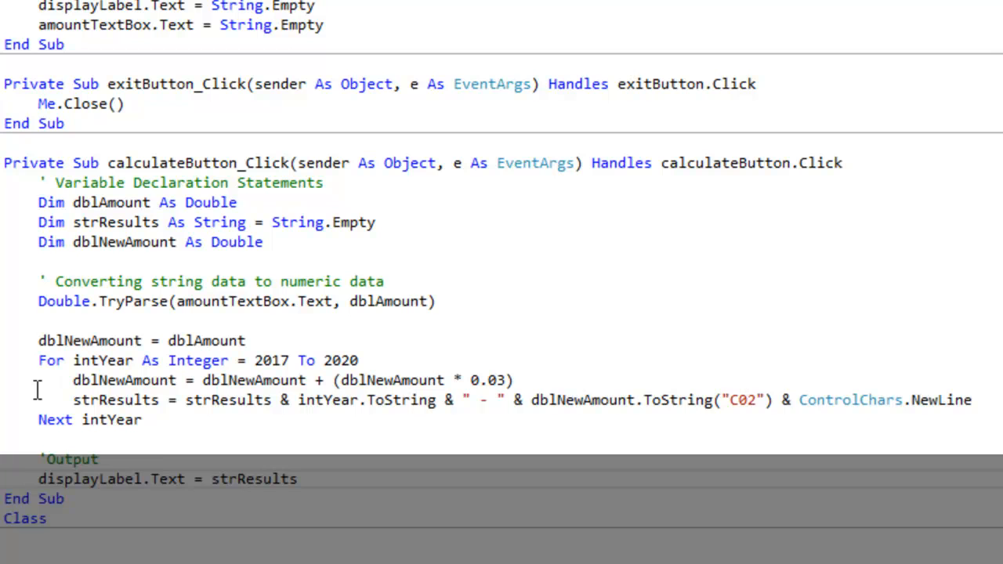
pyautogui.click(297, 479)
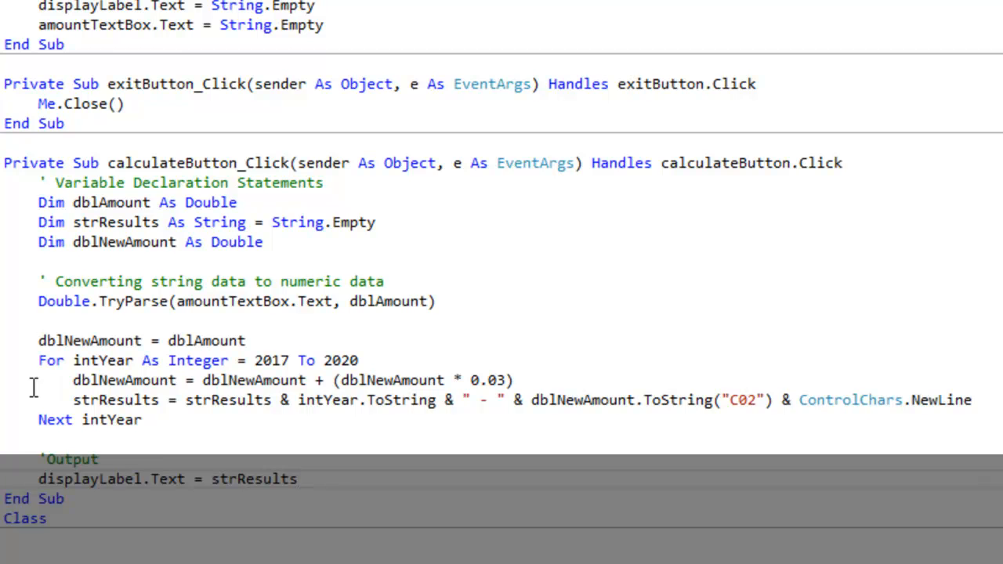
pyautogui.click(298, 478)
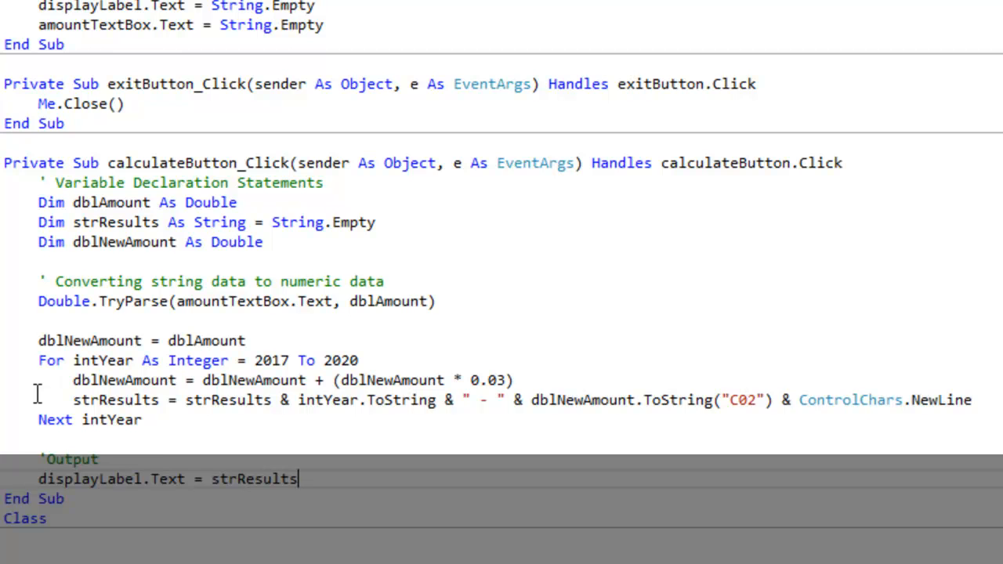
pyautogui.moveTo(21, 386)
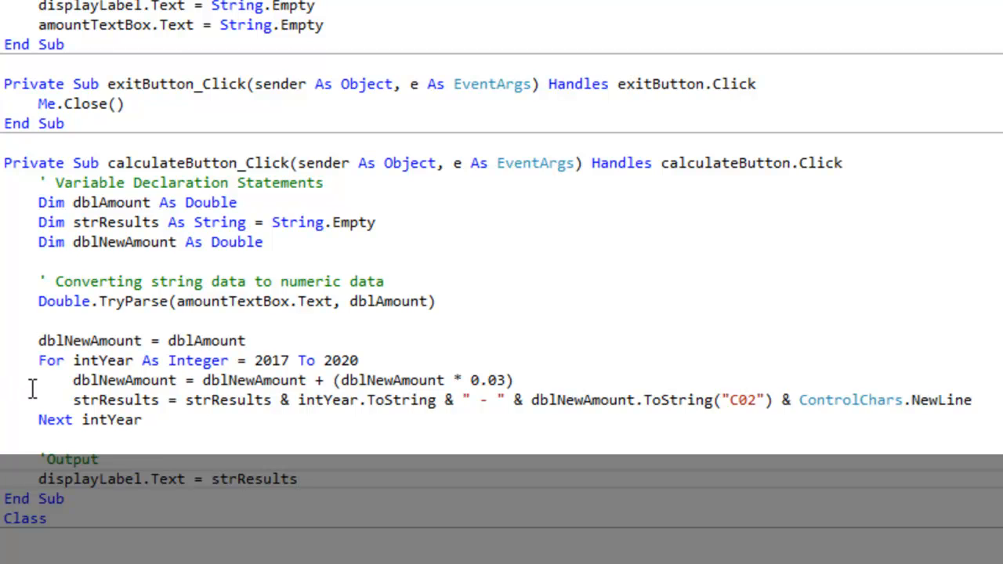
pyautogui.moveTo(188, 405)
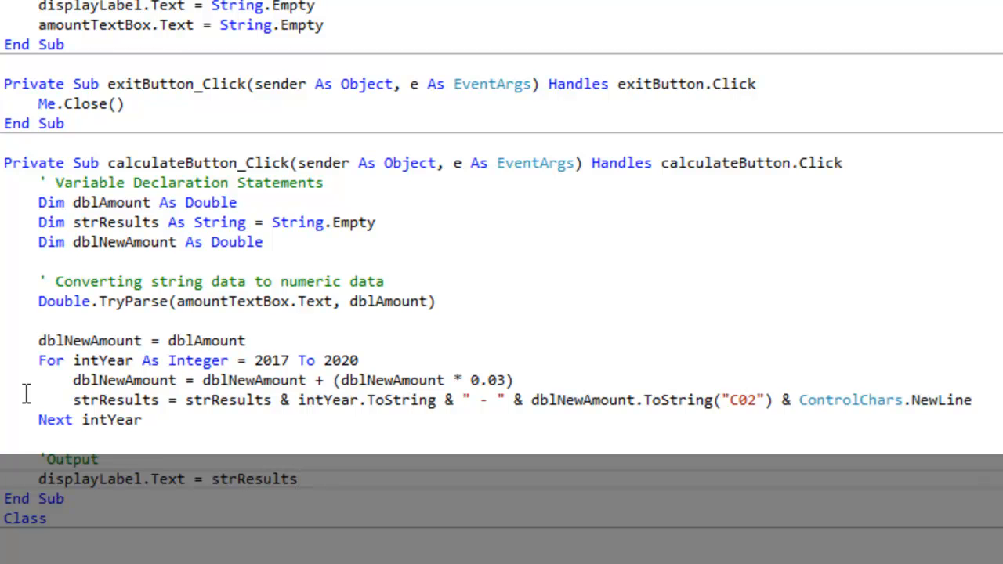
pyautogui.click(296, 478)
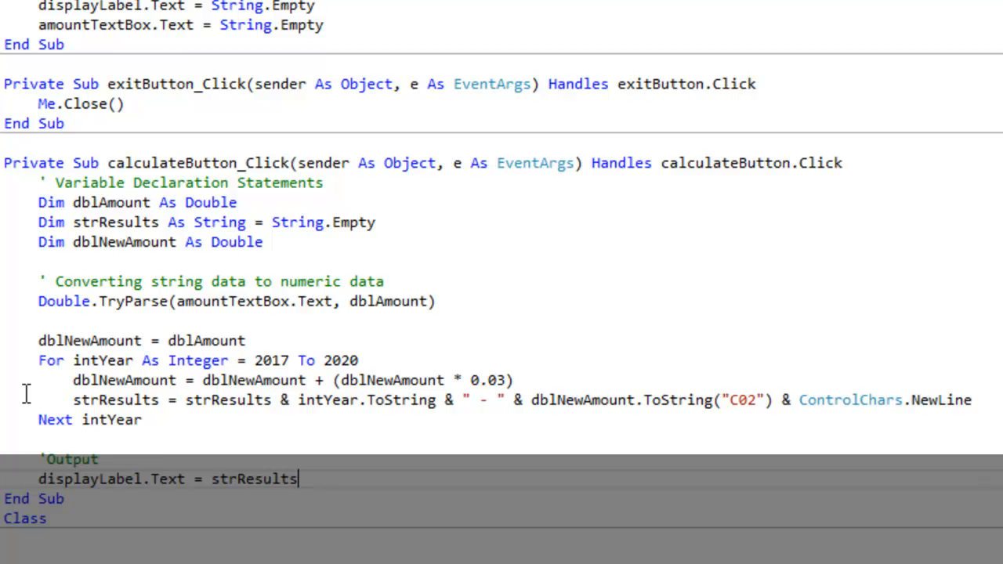